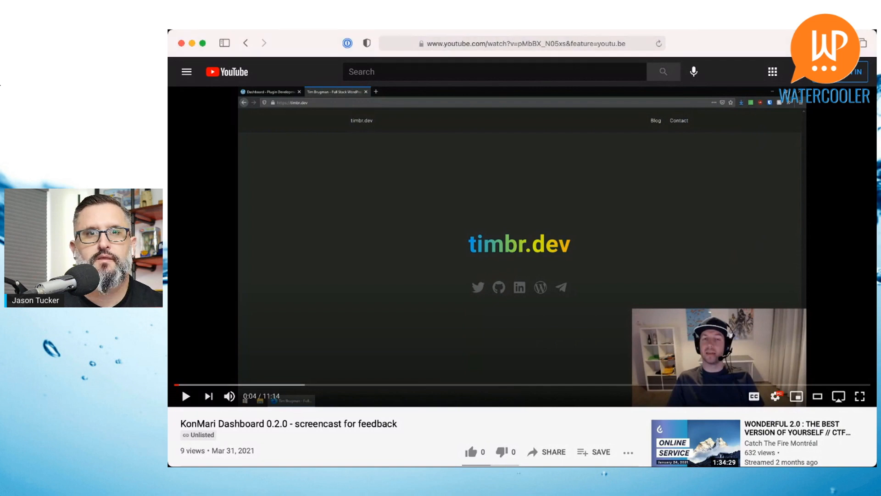
Visit the timbr.dev Contact page, then its Blog listing of registrar and email hosting posts
{"action": "left_click", "coordinate": [185, 397]}
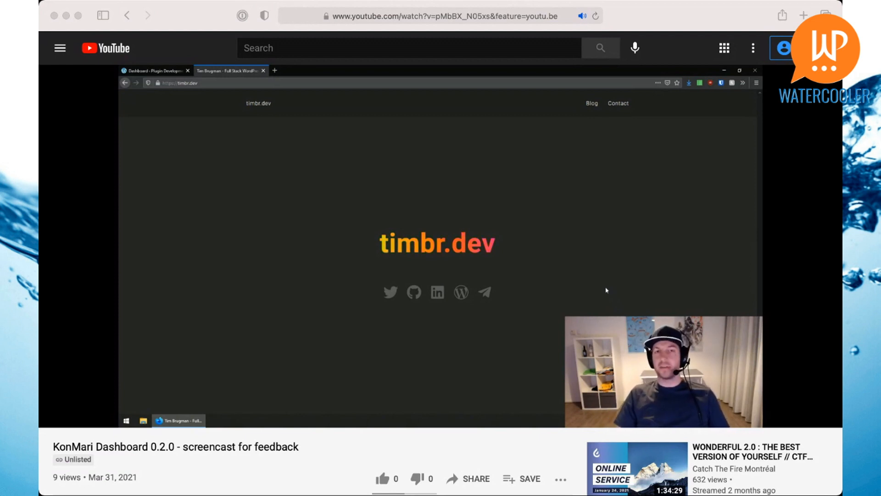
{"action": "mouse_move", "coordinate": [598, 294]}
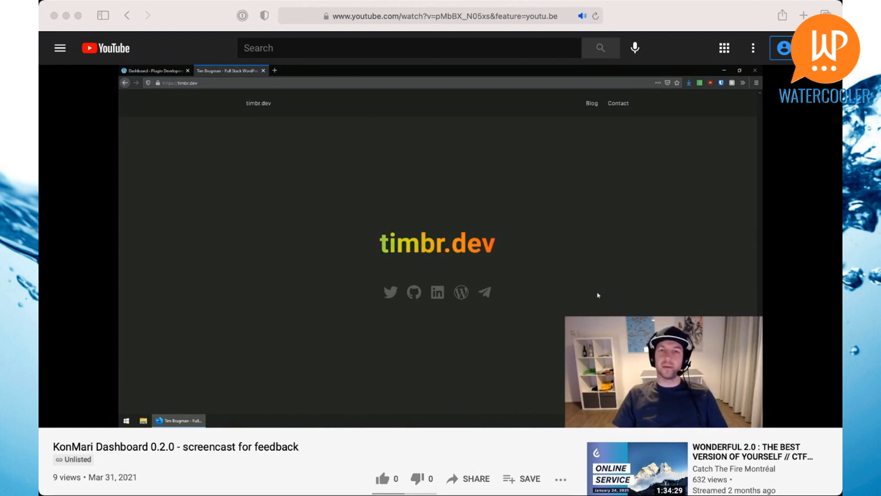
{"action": "mouse_move", "coordinate": [600, 295]}
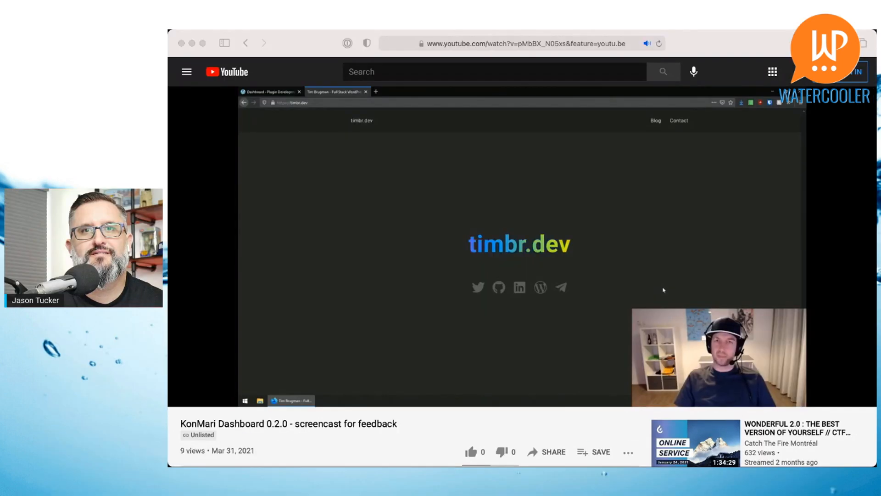
{"action": "left_click", "coordinate": [269, 92]}
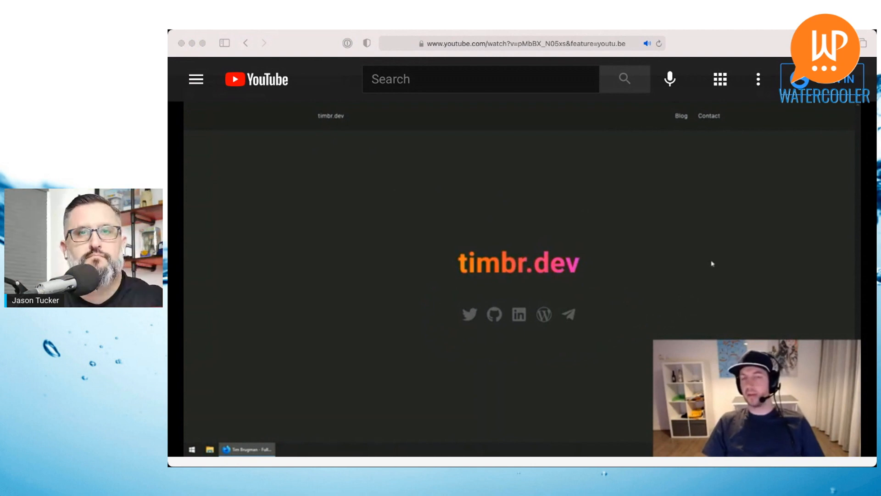
{"action": "mouse_move", "coordinate": [677, 194]}
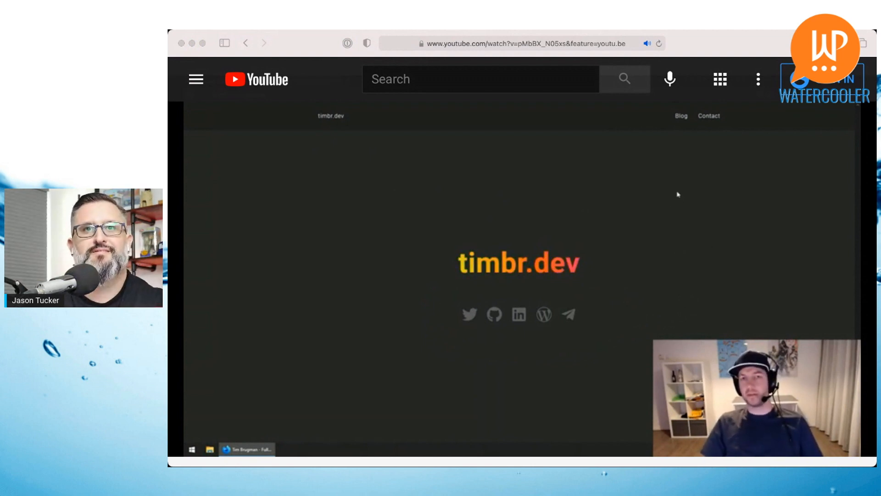
{"action": "mouse_move", "coordinate": [699, 149]}
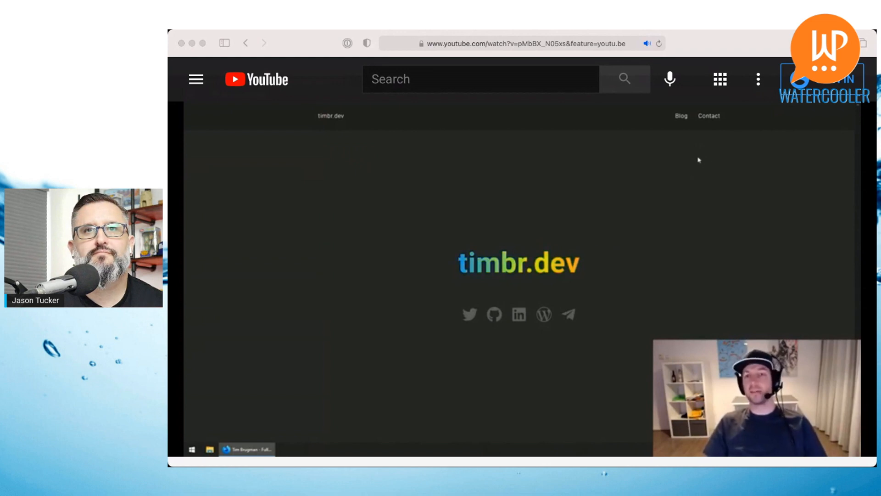
{"action": "mouse_move", "coordinate": [708, 116]}
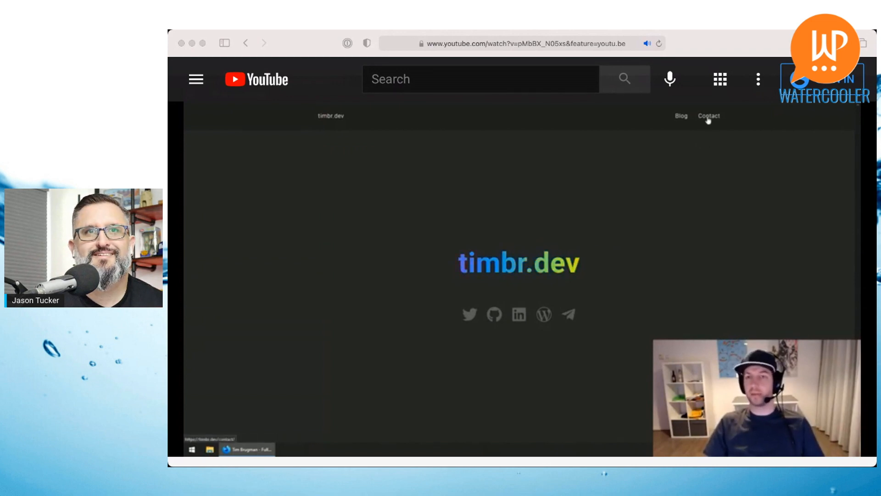
{"action": "left_click", "coordinate": [709, 116]}
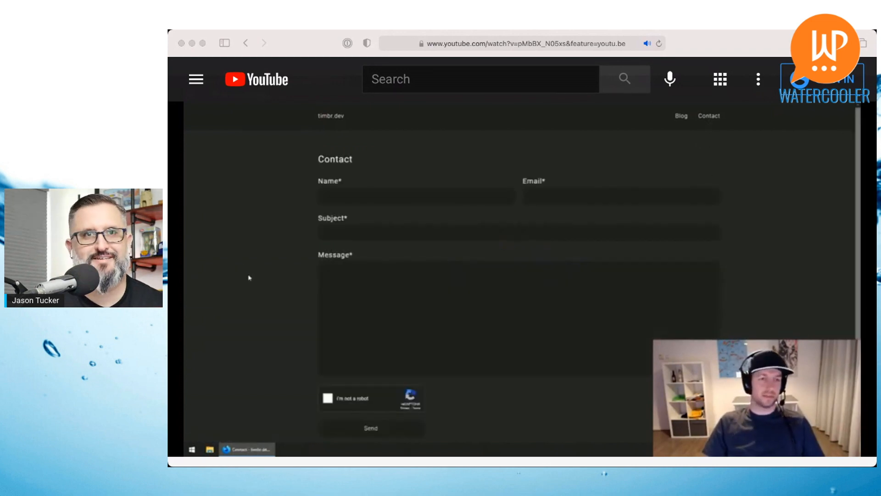
{"action": "left_click", "coordinate": [680, 116]}
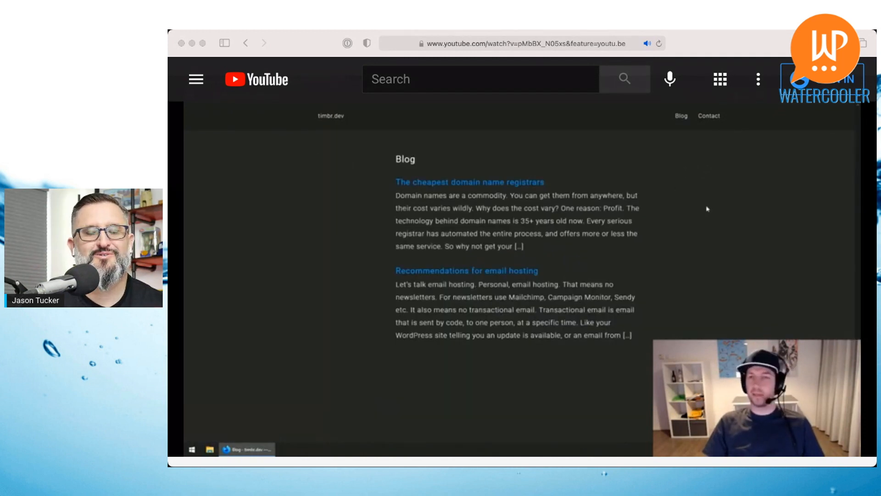
{"action": "mouse_move", "coordinate": [701, 226]}
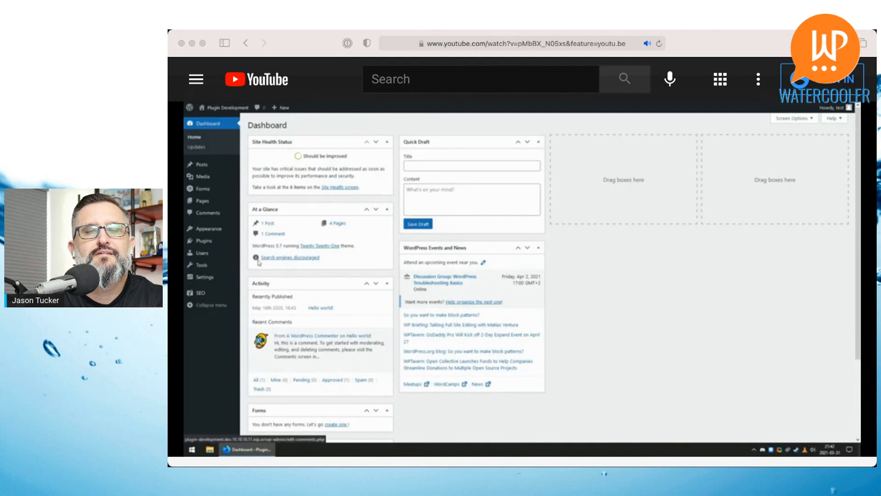
{"action": "mouse_move", "coordinate": [531, 268]}
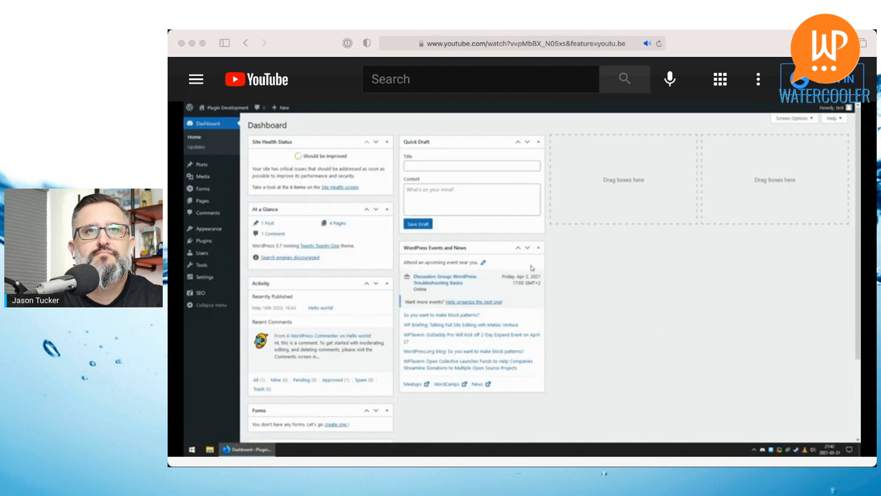
{"action": "mouse_move", "coordinate": [313, 303]}
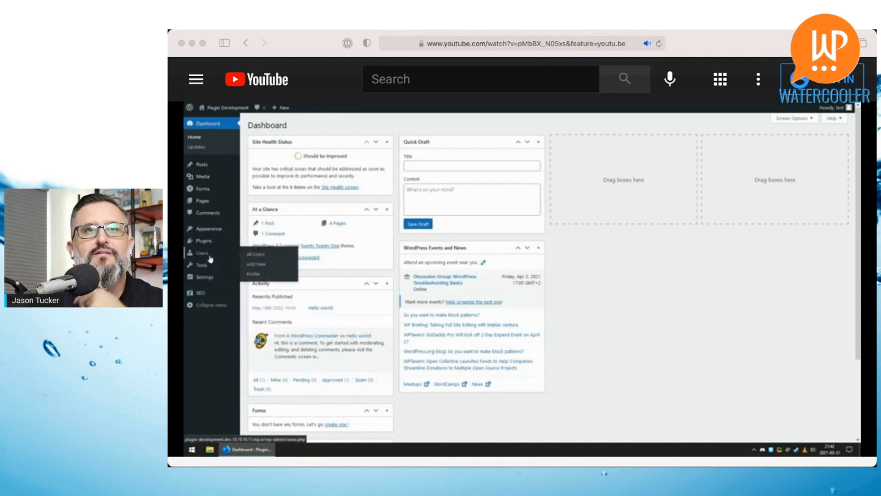
Show the WordPress Users list with two administrators and one author
{"action": "left_click", "coordinate": [257, 253]}
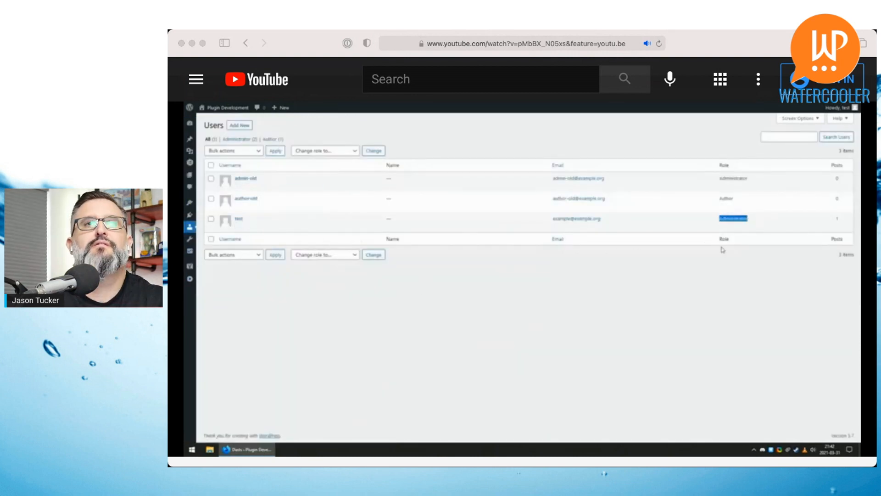
{"action": "mouse_move", "coordinate": [245, 179]}
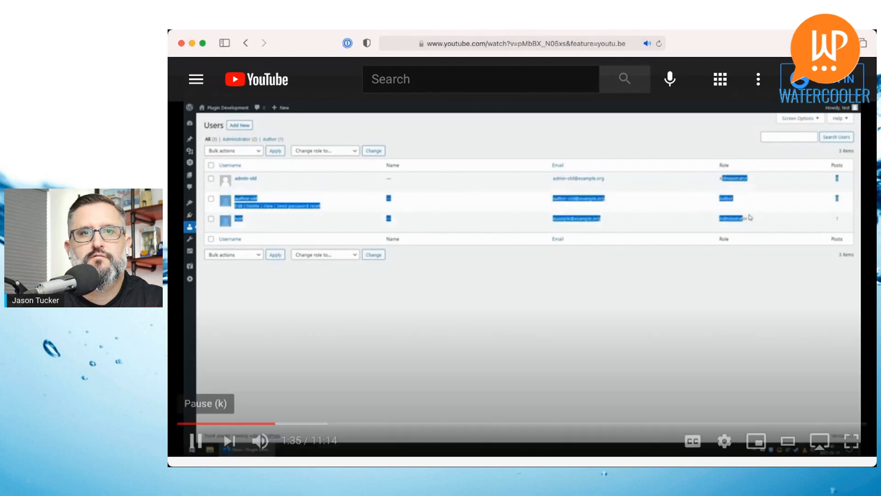
{"action": "left_click", "coordinate": [196, 441]}
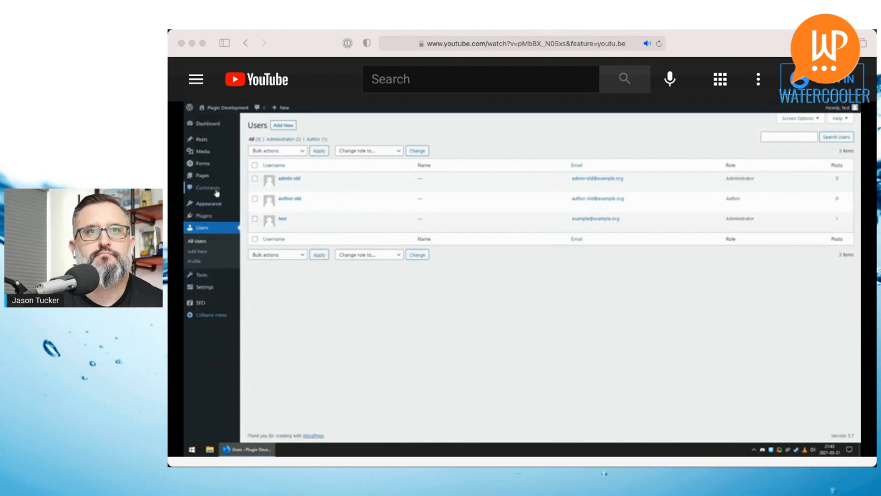
Tour the installed Themes and the Installed Plugins list, then return to the Dashboard
{"action": "left_click", "coordinate": [205, 203]}
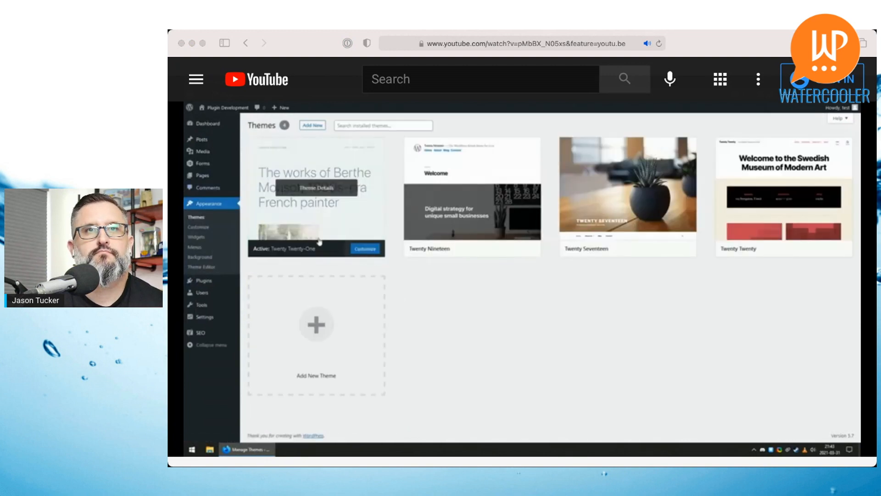
{"action": "mouse_move", "coordinate": [515, 294]}
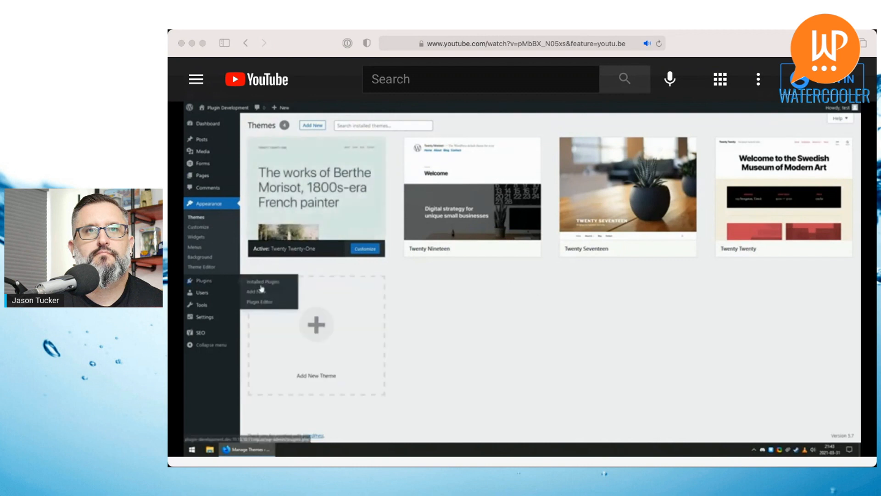
{"action": "left_click", "coordinate": [262, 282]}
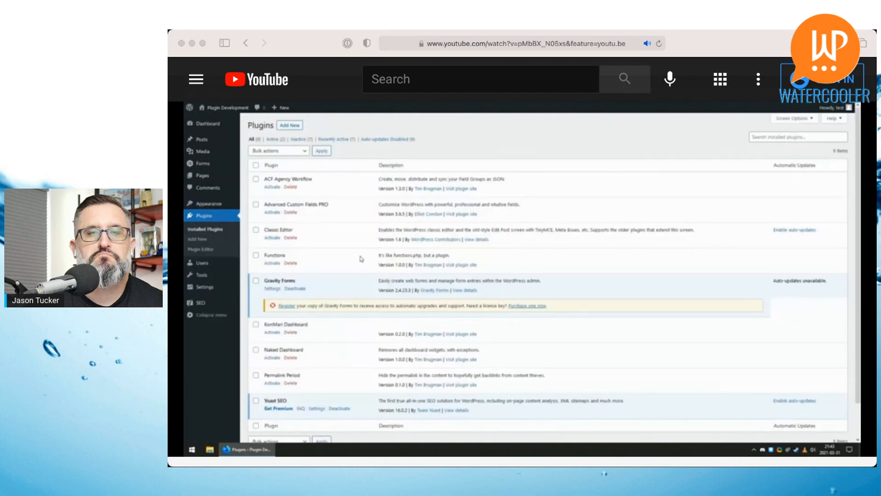
{"action": "scroll", "scroll_direction": "down", "scroll_amount": 3}
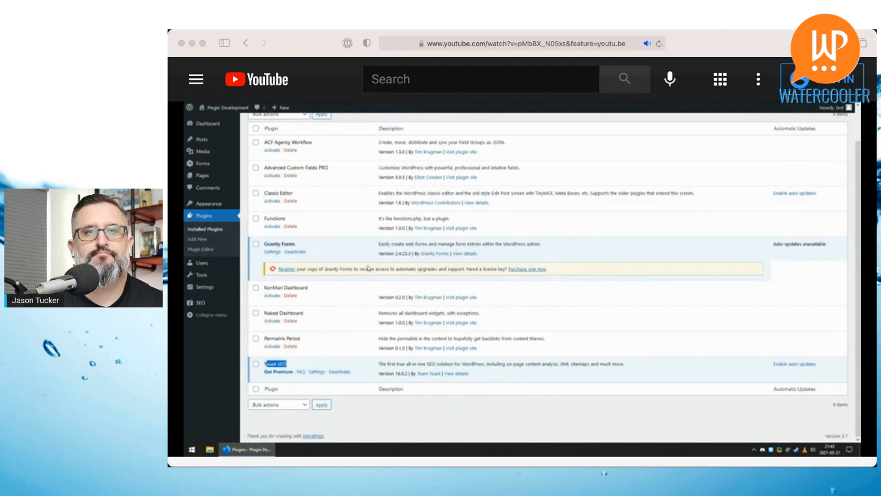
{"action": "scroll", "scroll_direction": "up", "scroll_amount": 3}
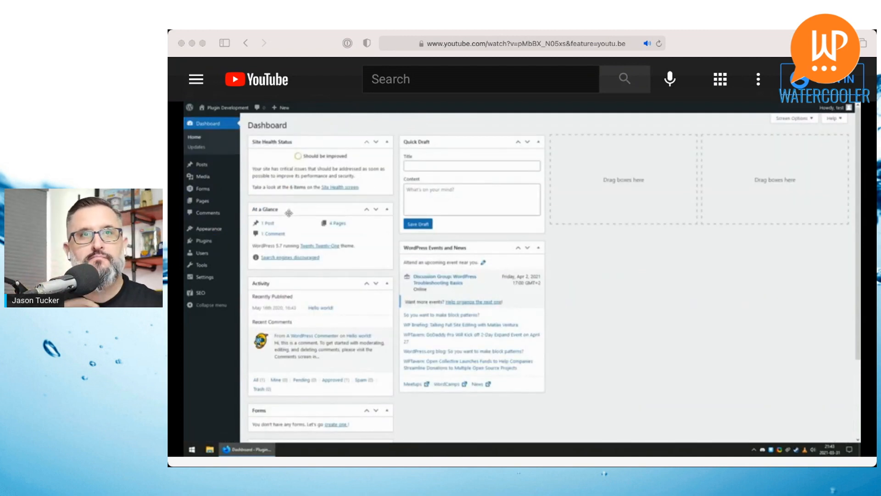
Review the Dashboard and reveal its Screen Options panel of widget checkboxes
{"action": "scroll", "scroll_direction": "down", "scroll_amount": 3}
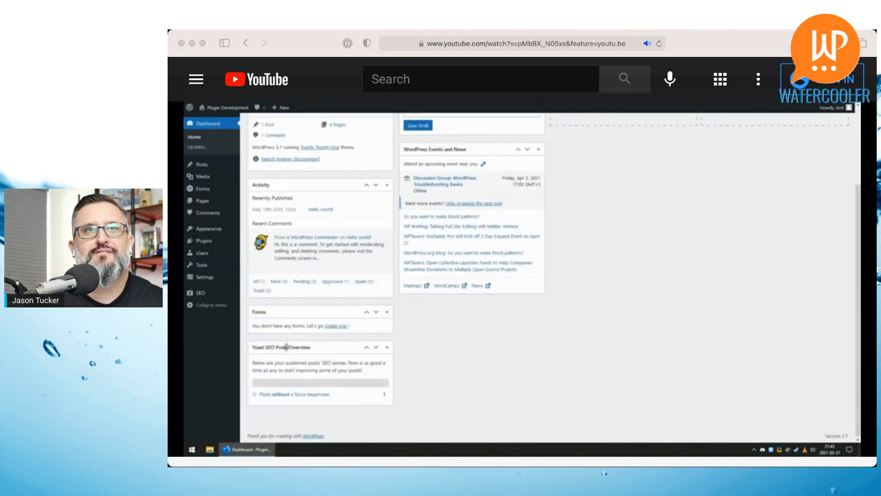
{"action": "scroll", "scroll_direction": "up", "scroll_amount": 3}
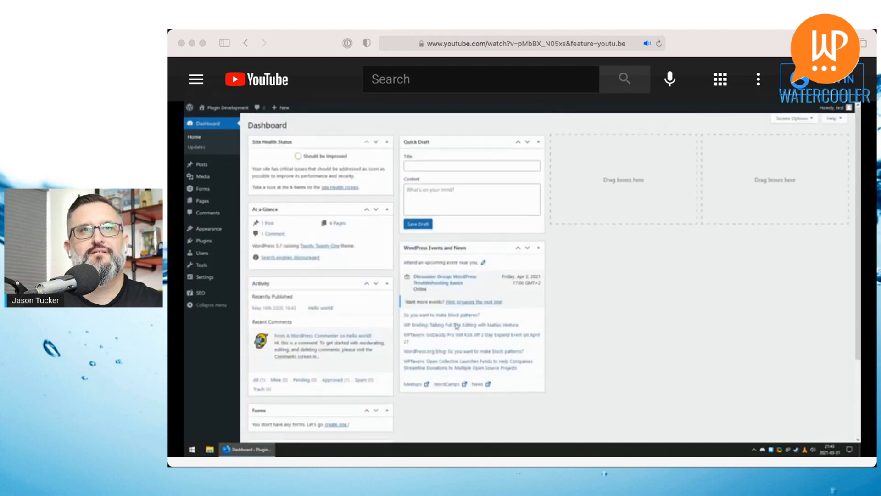
{"action": "mouse_move", "coordinate": [579, 281]}
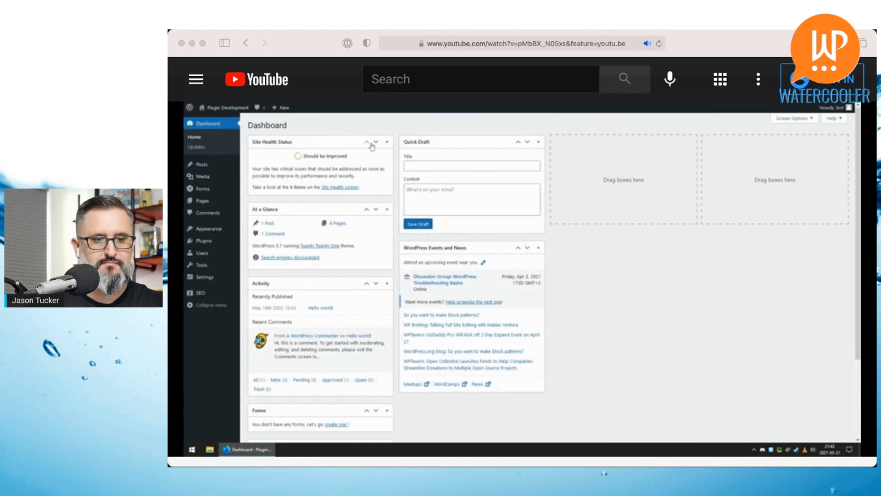
{"action": "scroll", "scroll_direction": "down", "scroll_amount": 3}
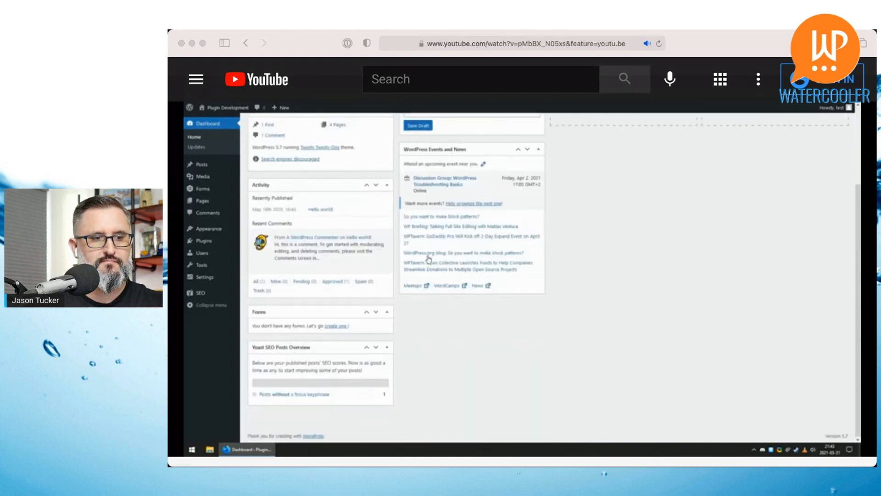
{"action": "scroll", "scroll_direction": "up", "scroll_amount": 3}
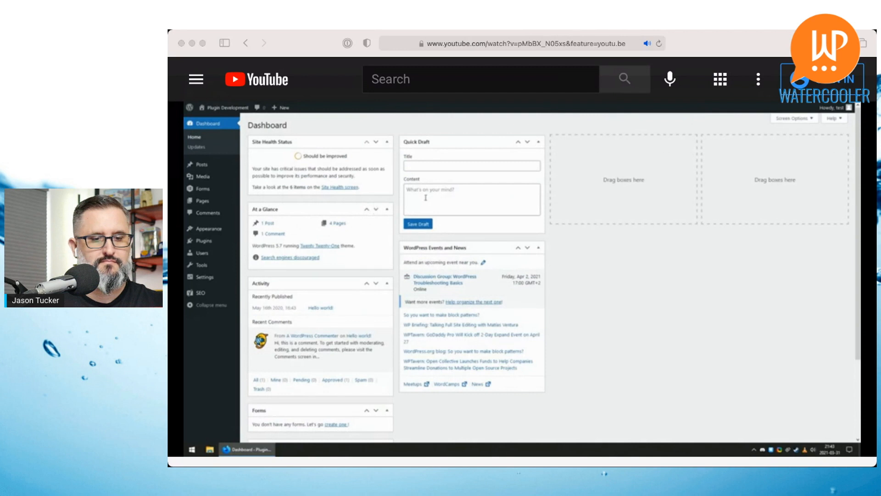
{"action": "left_click", "coordinate": [792, 118]}
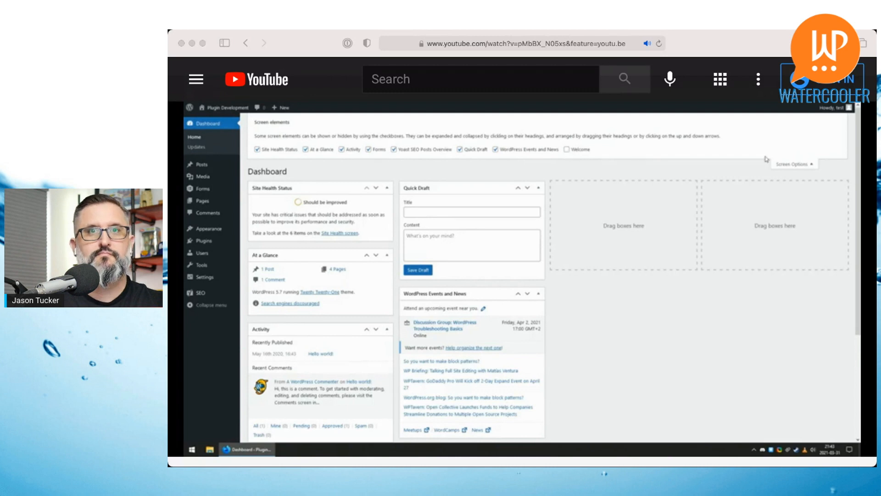
{"action": "mouse_move", "coordinate": [597, 166]}
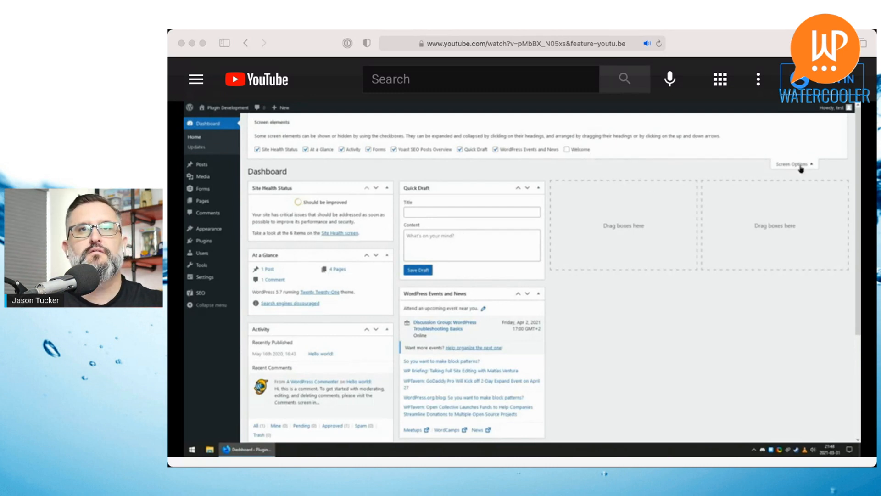
Close the Screen Options panel, leaving every widget except Welcome shown
{"action": "left_click", "coordinate": [792, 163]}
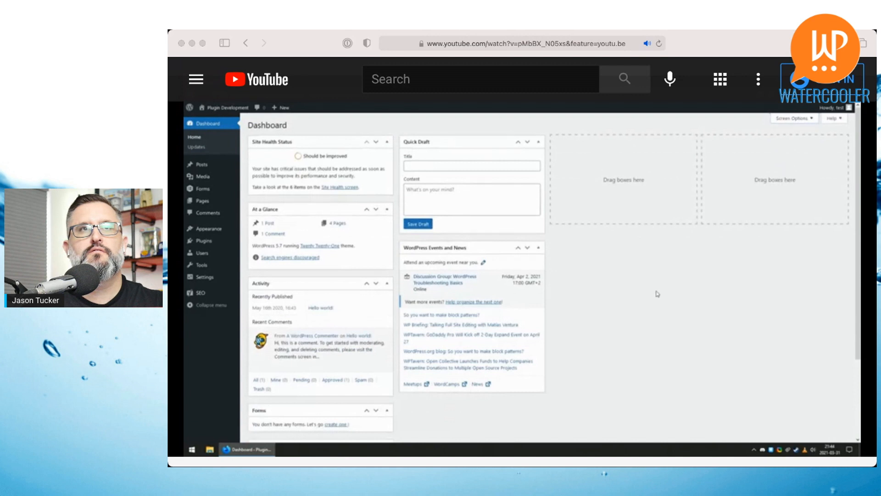
{"action": "mouse_move", "coordinate": [587, 289]}
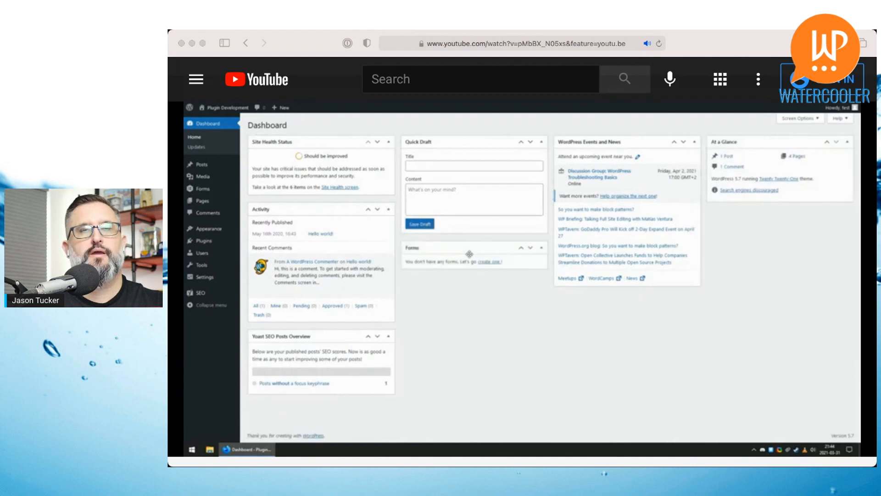
{"action": "mouse_move", "coordinate": [469, 324]}
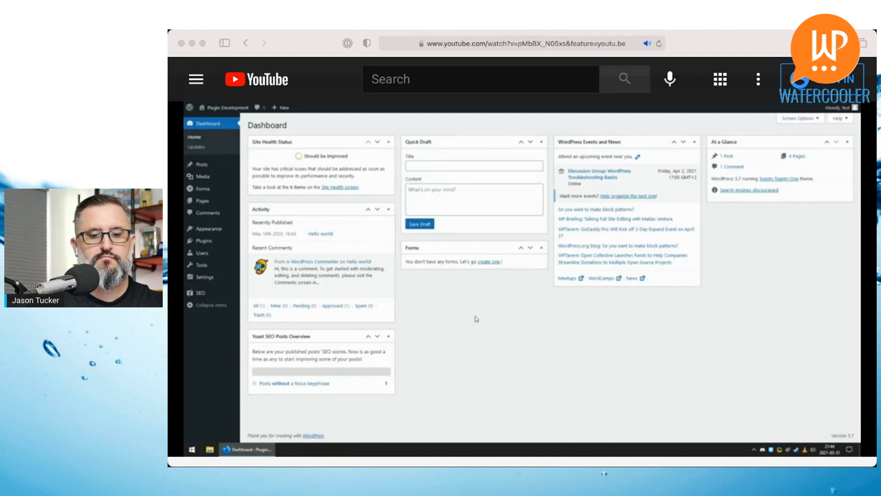
{"action": "mouse_move", "coordinate": [349, 342]}
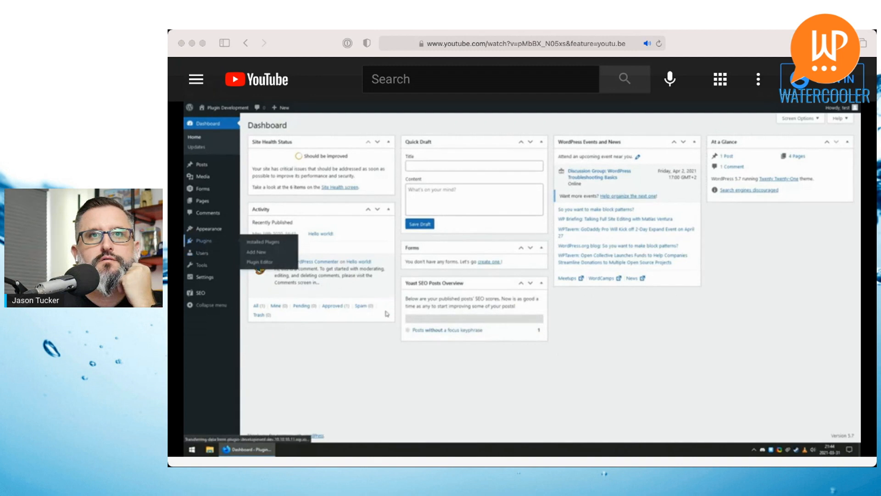
Activate the KonMari Dashboard plugin from the Installed Plugins list
{"action": "left_click", "coordinate": [265, 240]}
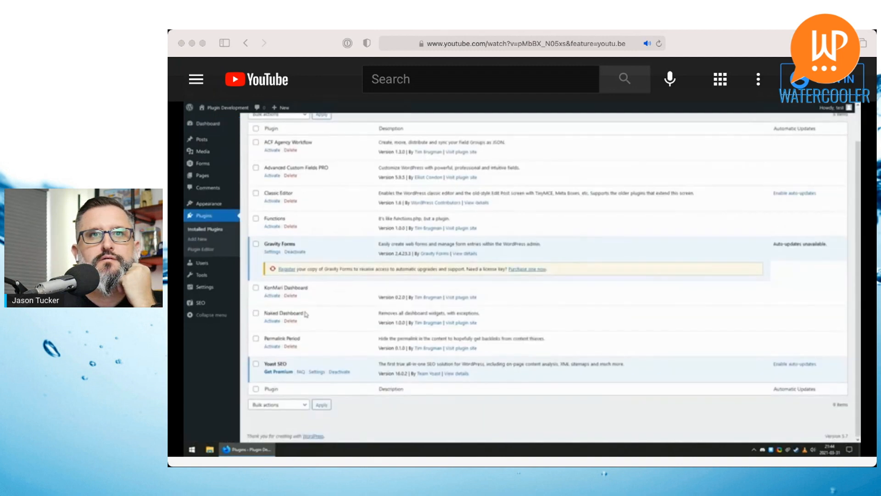
{"action": "double_click", "coordinate": [273, 287]}
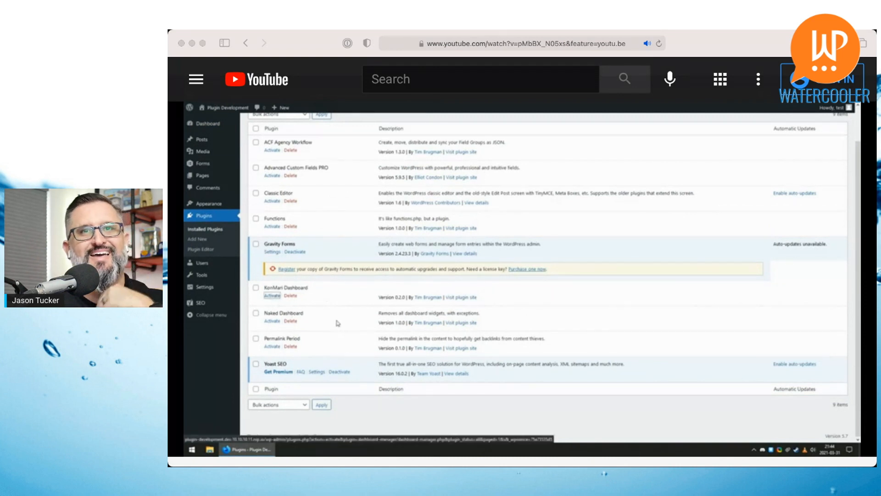
{"action": "left_click", "coordinate": [272, 295]}
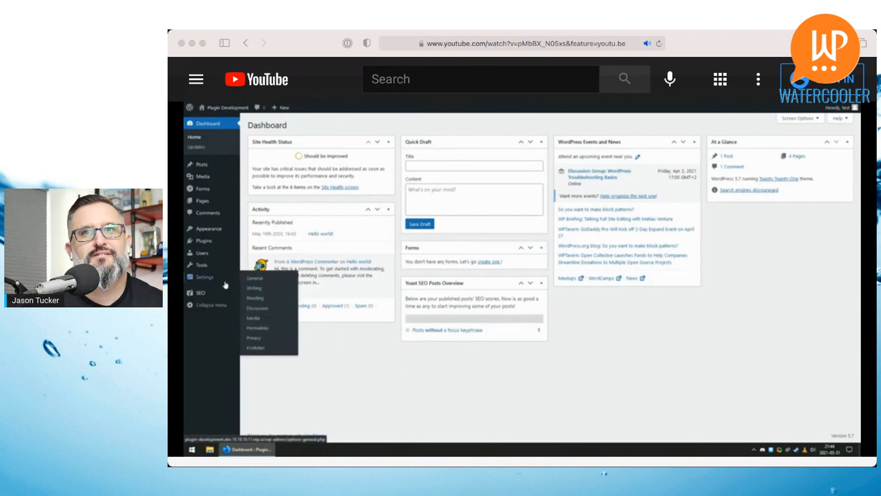
Go to Settings > KonMari to view the plugin's customization status and actions
{"action": "left_click", "coordinate": [255, 347]}
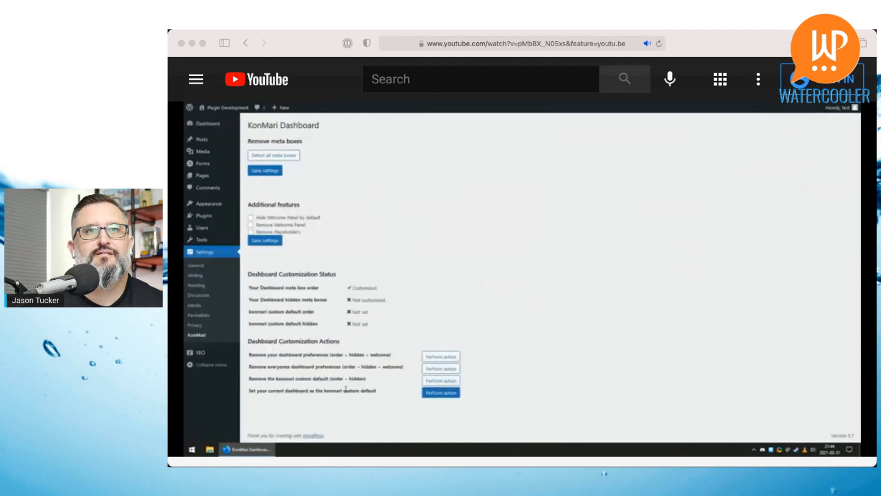
{"action": "mouse_move", "coordinate": [407, 214]}
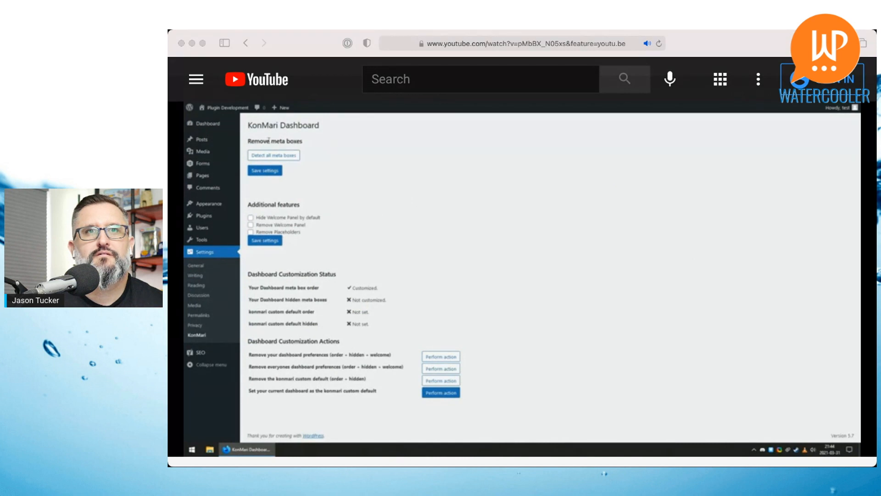
{"action": "mouse_move", "coordinate": [327, 147]}
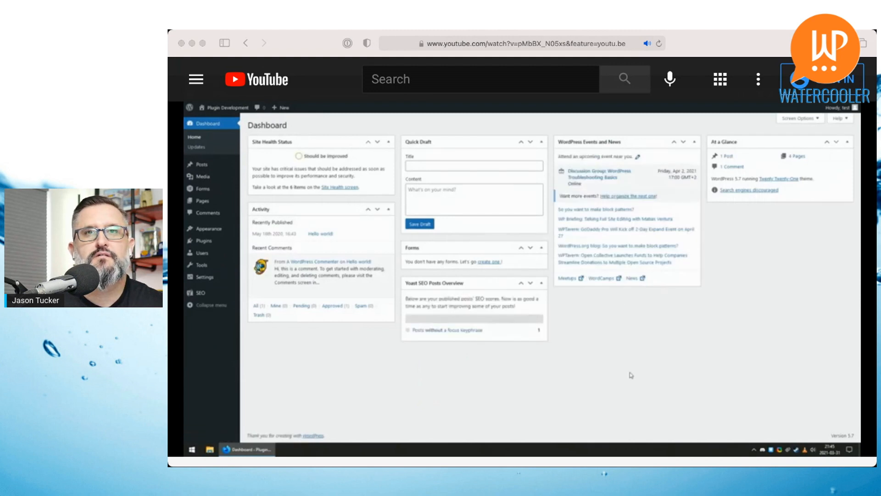
{"action": "mouse_move", "coordinate": [319, 252]}
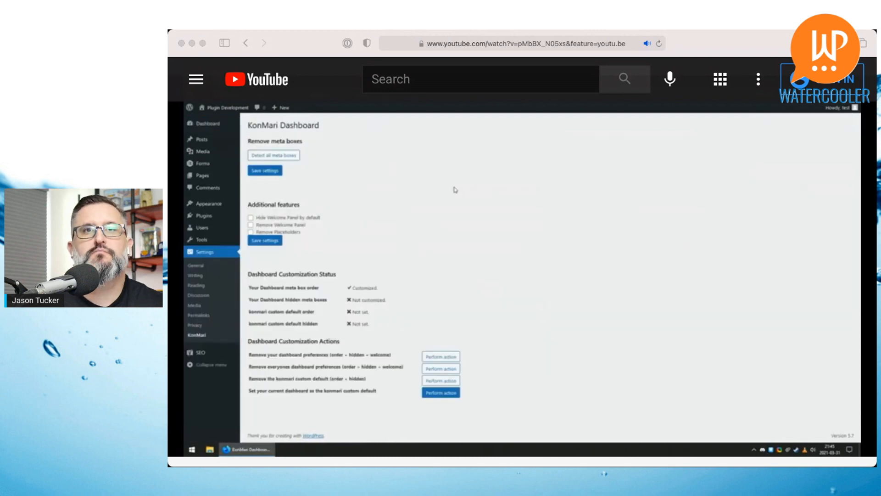
{"action": "mouse_move", "coordinate": [274, 156]}
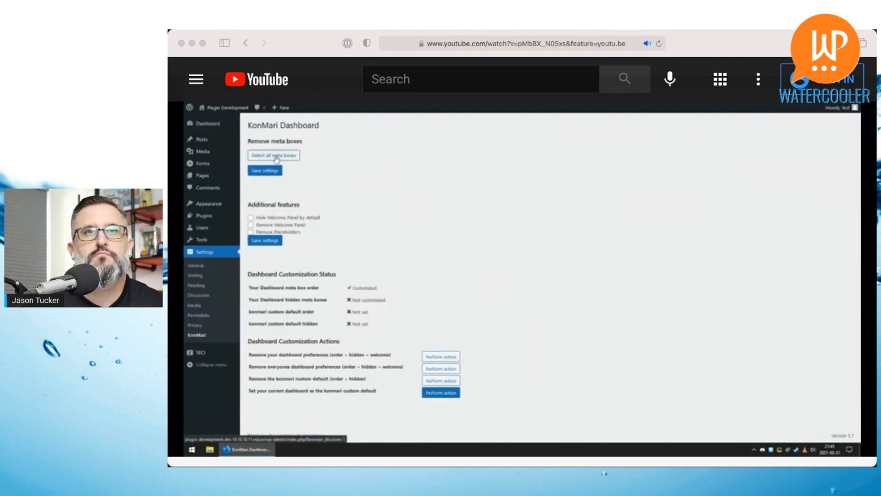
Detect all meta boxes, mark Quick Draft for removal and save the settings
{"action": "left_click", "coordinate": [273, 154]}
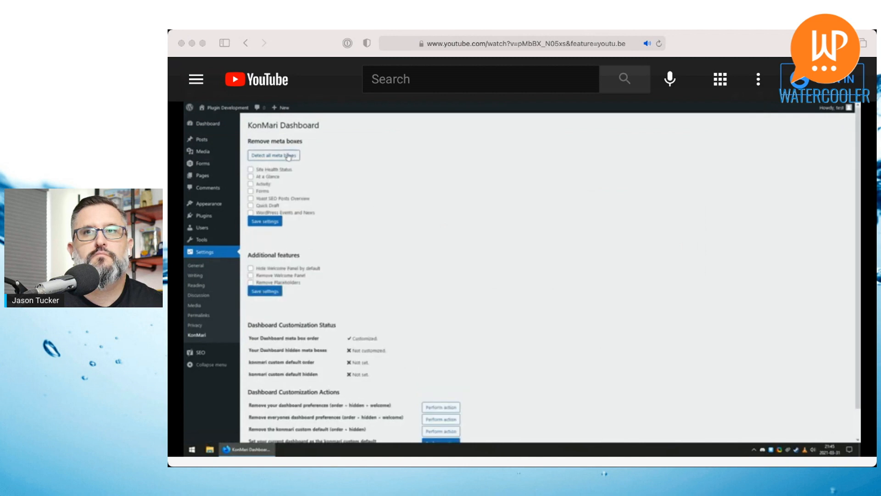
{"action": "mouse_move", "coordinate": [448, 145]}
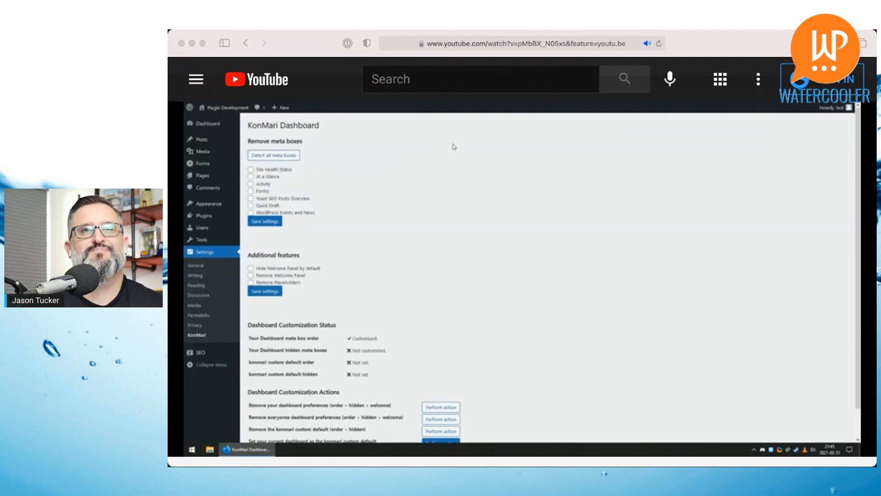
{"action": "mouse_move", "coordinate": [429, 196]}
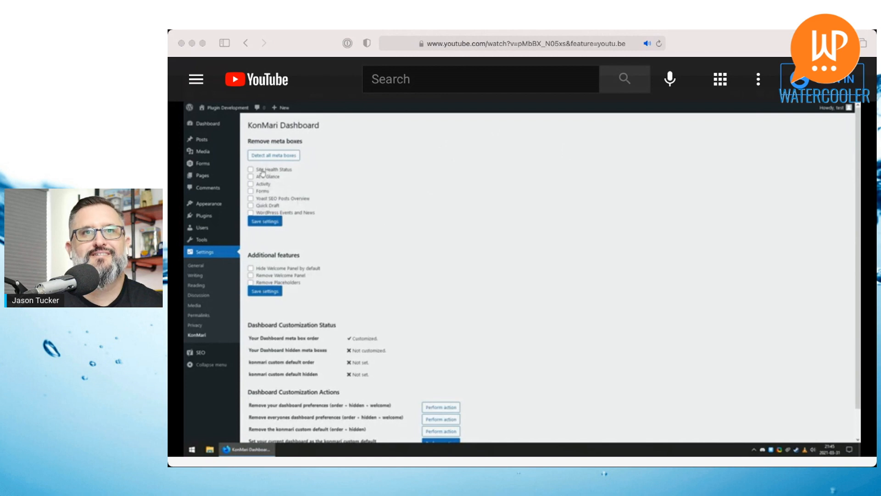
{"action": "mouse_move", "coordinate": [315, 182]}
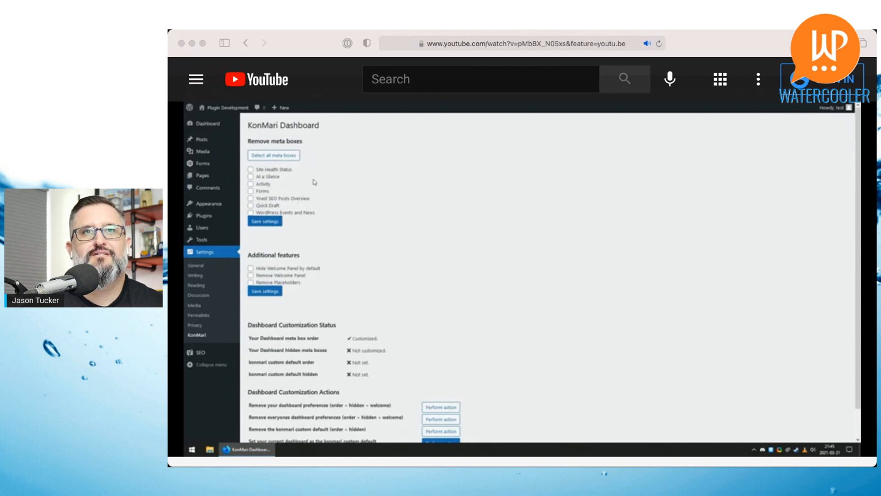
{"action": "mouse_move", "coordinate": [270, 209]}
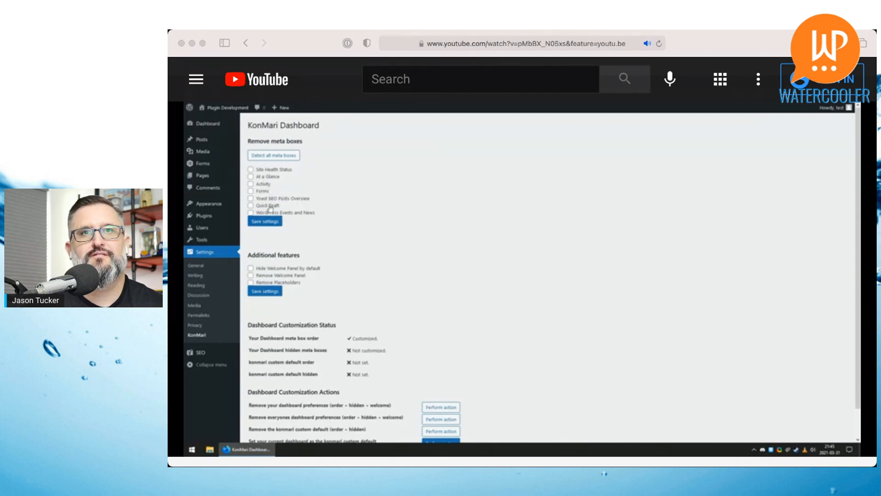
{"action": "left_click", "coordinate": [251, 205]}
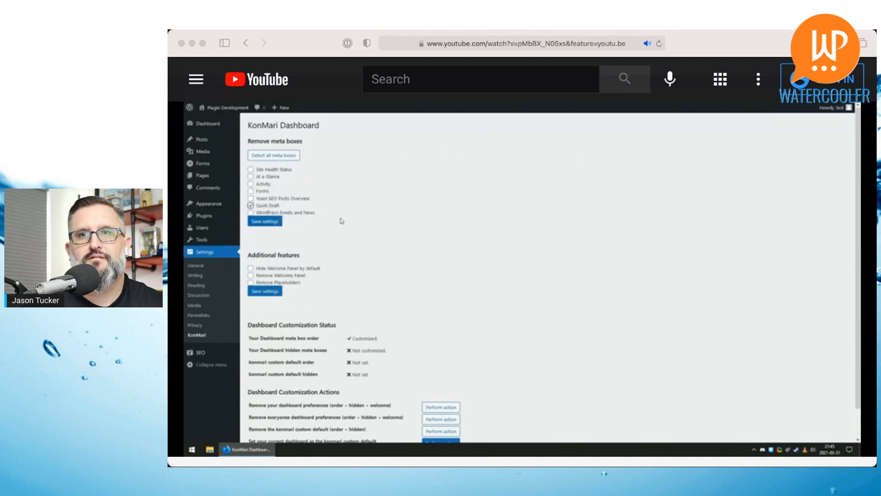
{"action": "left_click", "coordinate": [265, 221]}
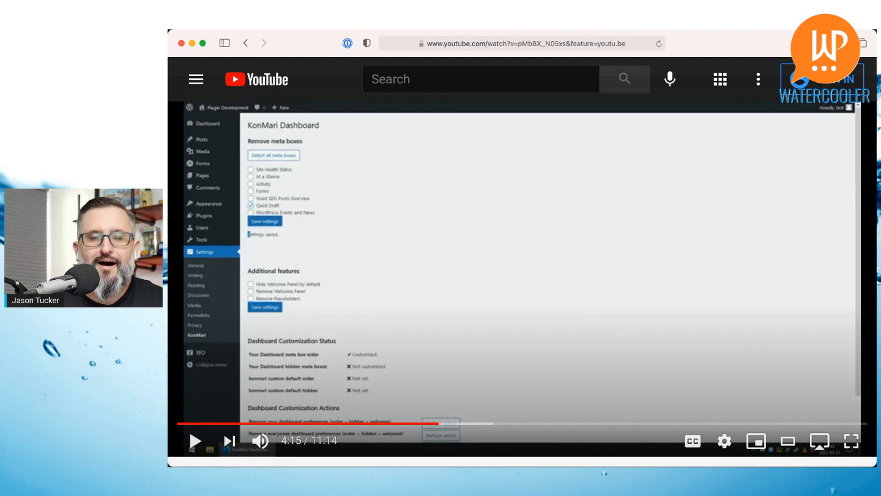
Confirm on the Dashboard that Quick Draft is gone, checking Screen Options
{"action": "left_click", "coordinate": [522, 266]}
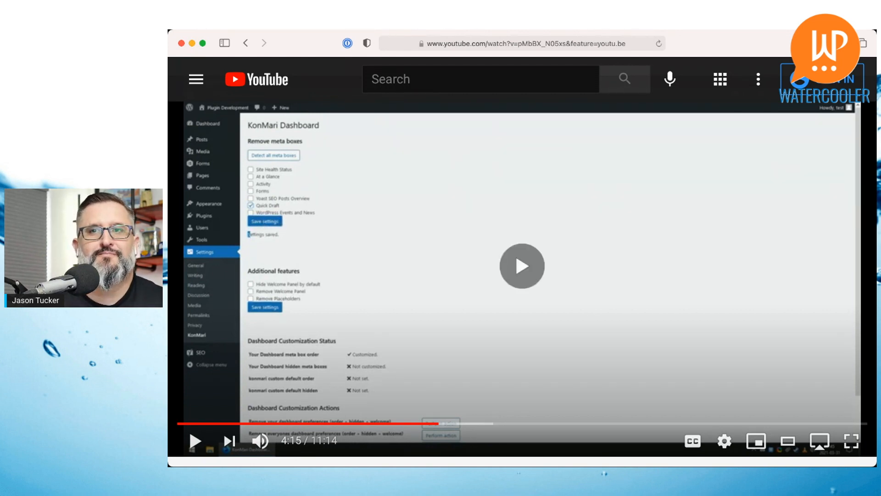
{"action": "left_click", "coordinate": [522, 266]}
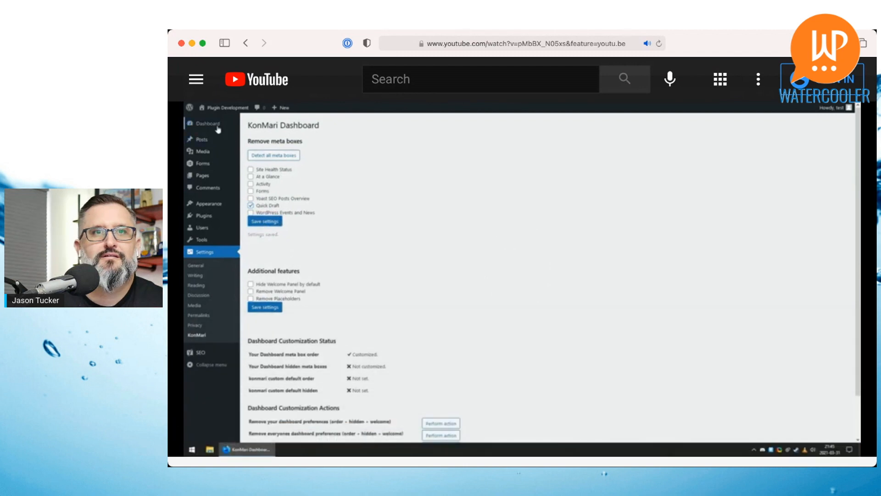
{"action": "left_click", "coordinate": [206, 123]}
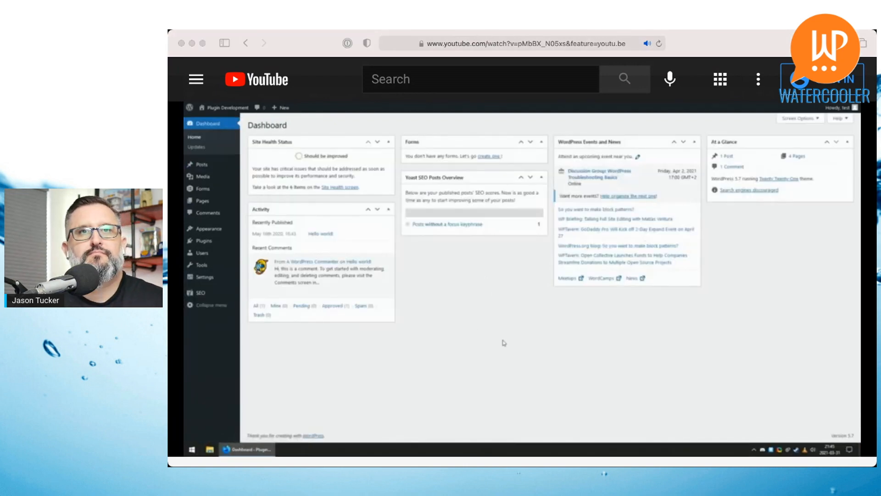
{"action": "mouse_move", "coordinate": [765, 136]}
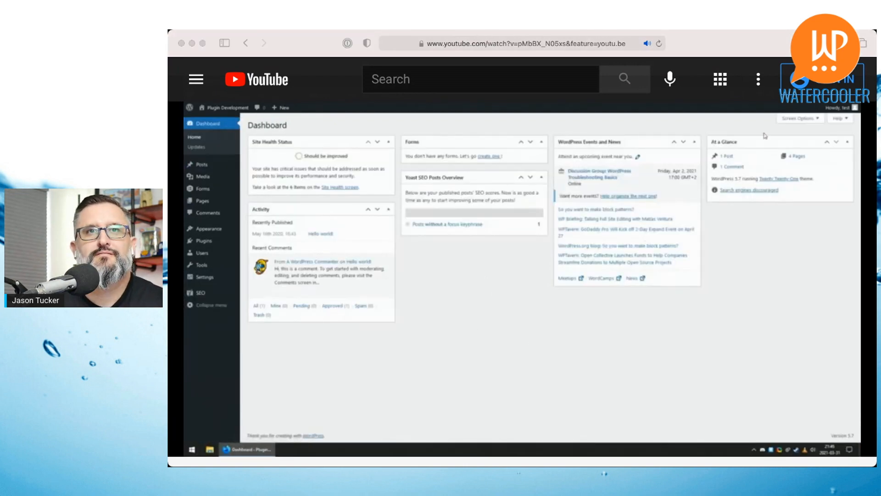
{"action": "left_click", "coordinate": [798, 118]}
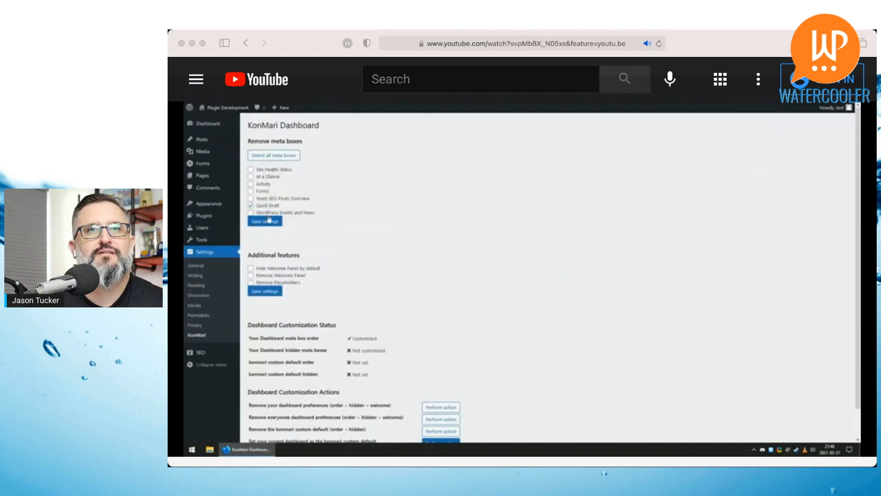
{"action": "mouse_move", "coordinate": [427, 214]}
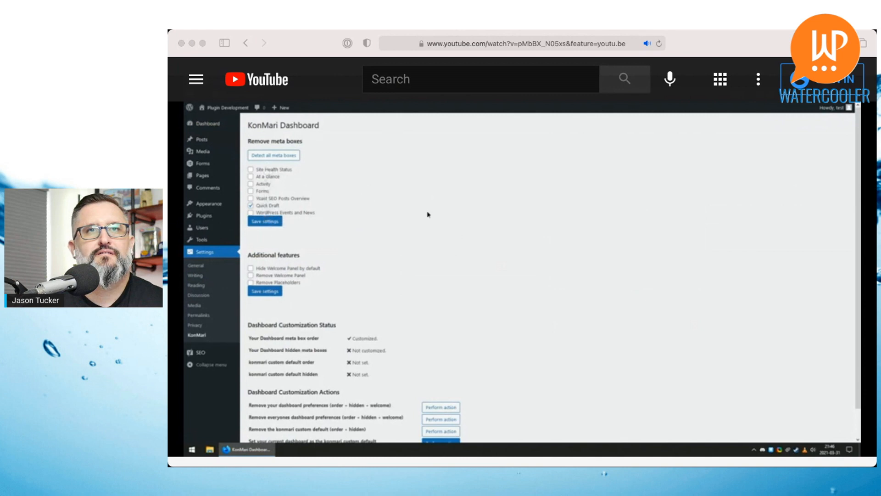
{"action": "mouse_move", "coordinate": [409, 214]}
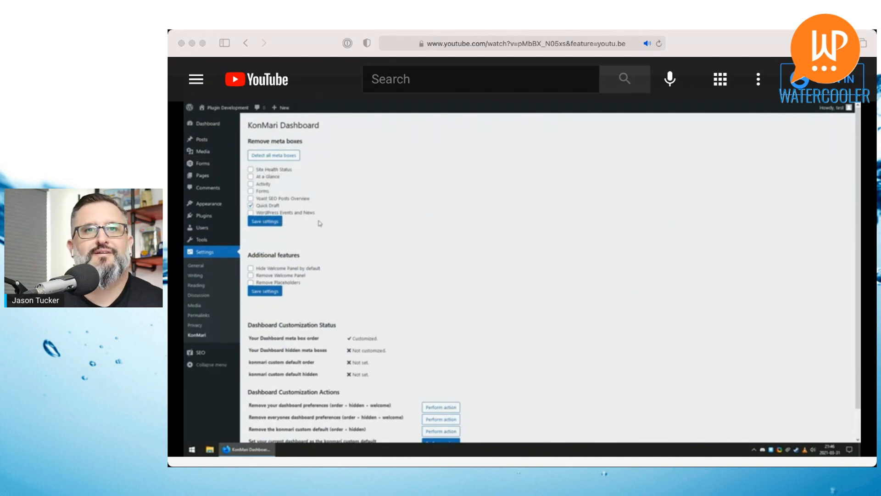
{"action": "scroll", "scroll_direction": "down", "scroll_amount": 3}
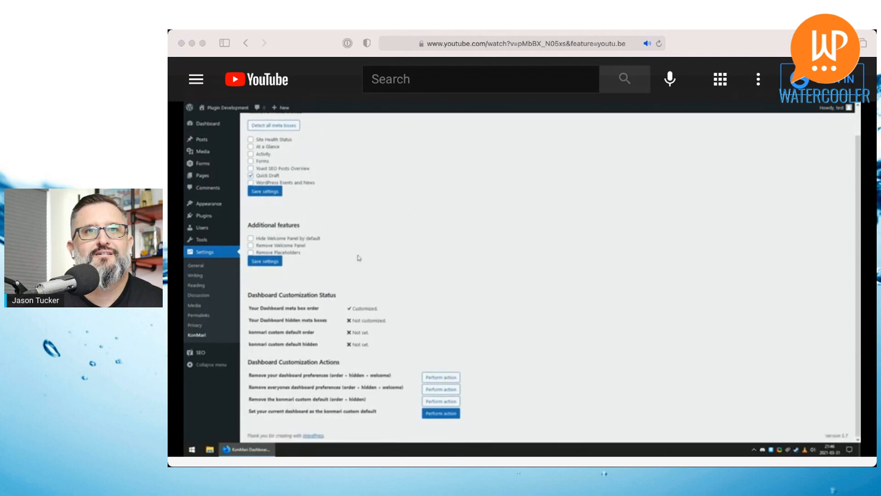
{"action": "scroll", "scroll_direction": "up", "scroll_amount": 3}
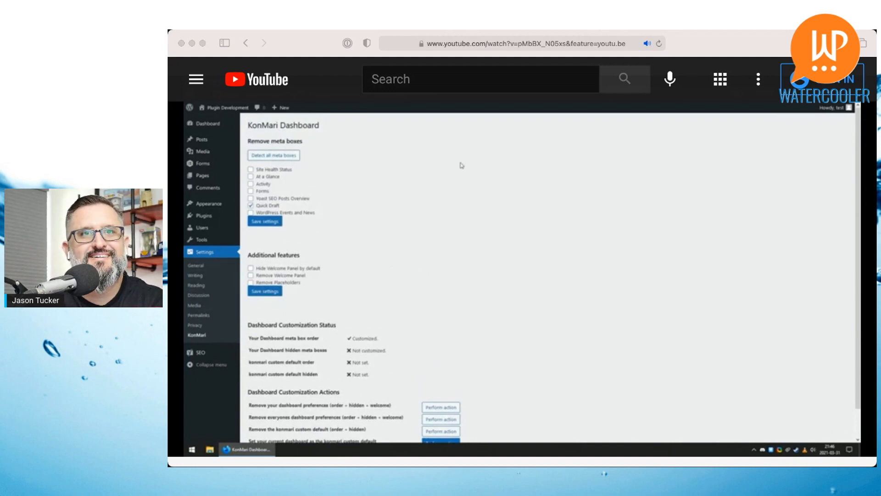
{"action": "mouse_move", "coordinate": [365, 276]}
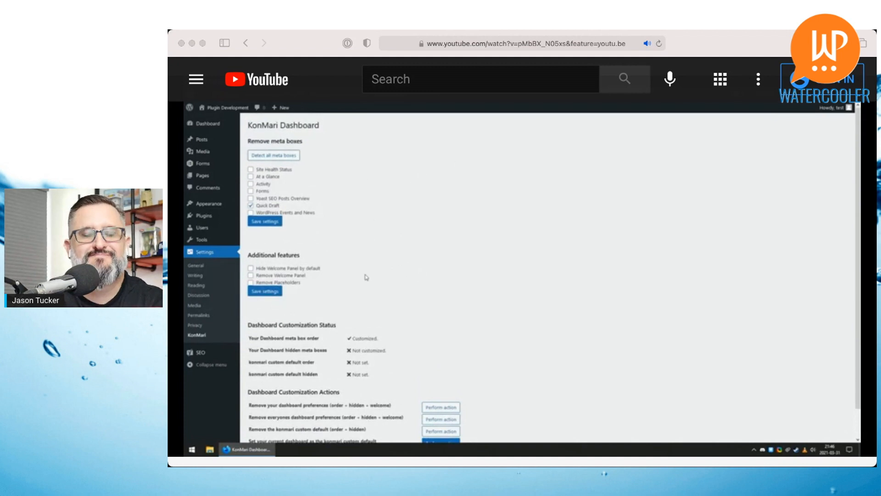
{"action": "scroll", "scroll_direction": "down", "scroll_amount": 3}
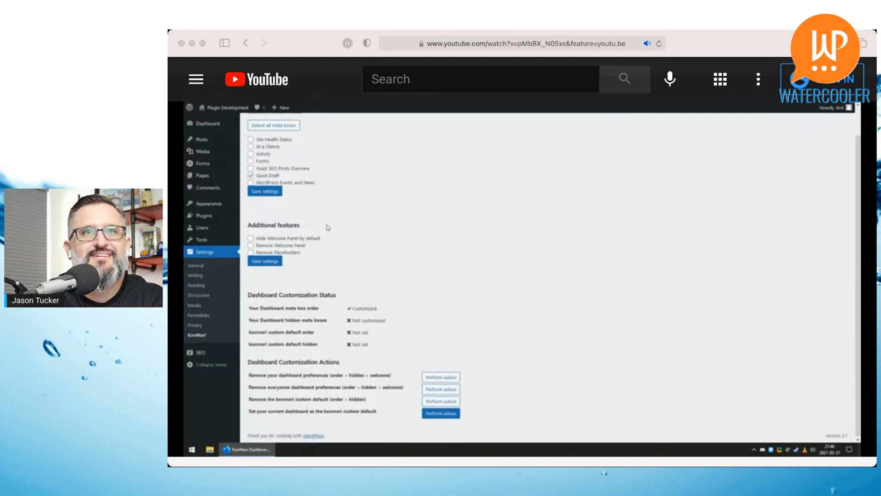
{"action": "mouse_move", "coordinate": [357, 251]}
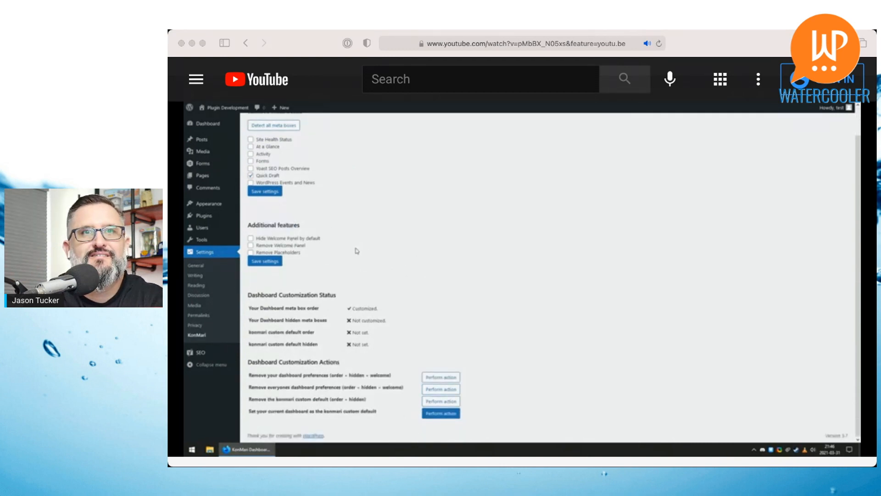
{"action": "mouse_move", "coordinate": [329, 248]}
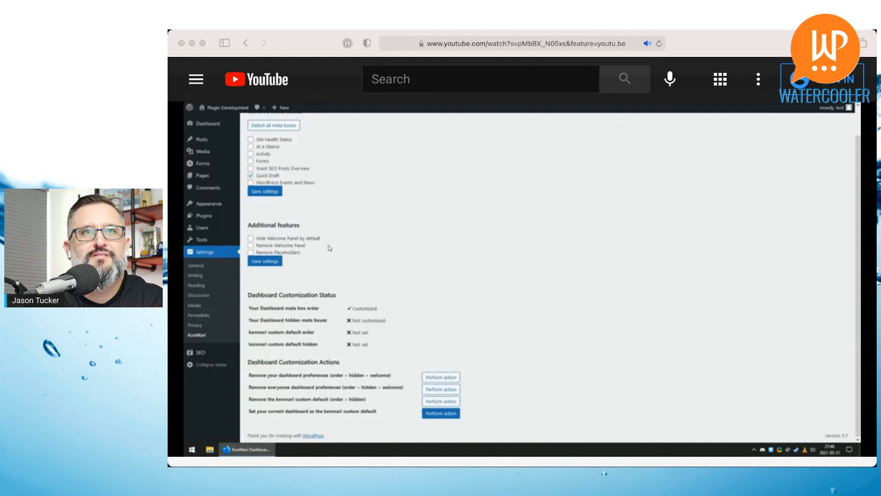
{"action": "mouse_move", "coordinate": [342, 245]}
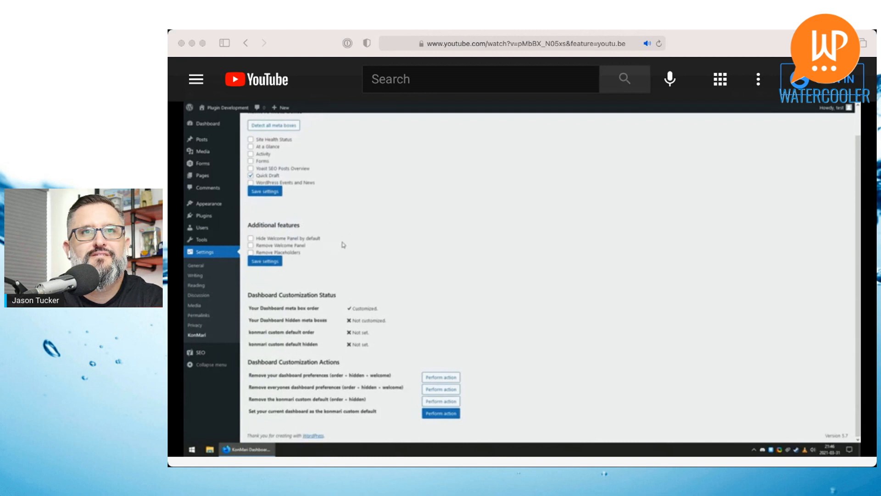
{"action": "mouse_move", "coordinate": [308, 257]}
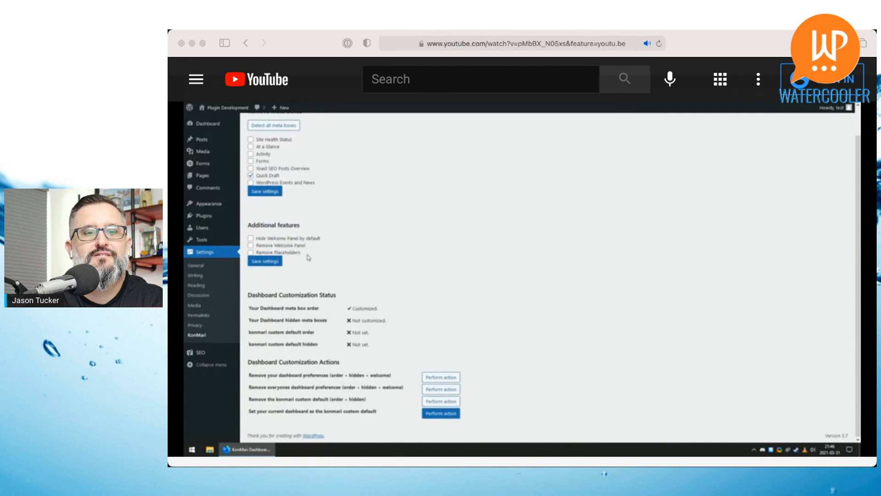
{"action": "mouse_move", "coordinate": [347, 250]}
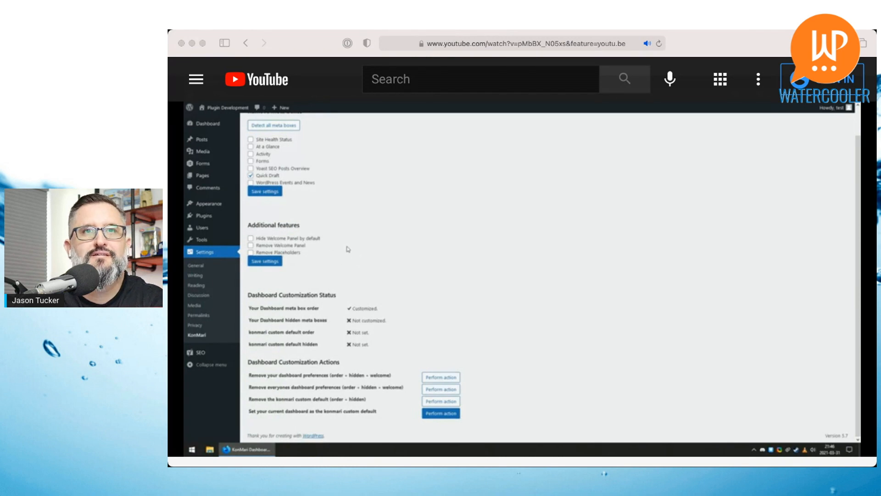
{"action": "mouse_move", "coordinate": [315, 246]}
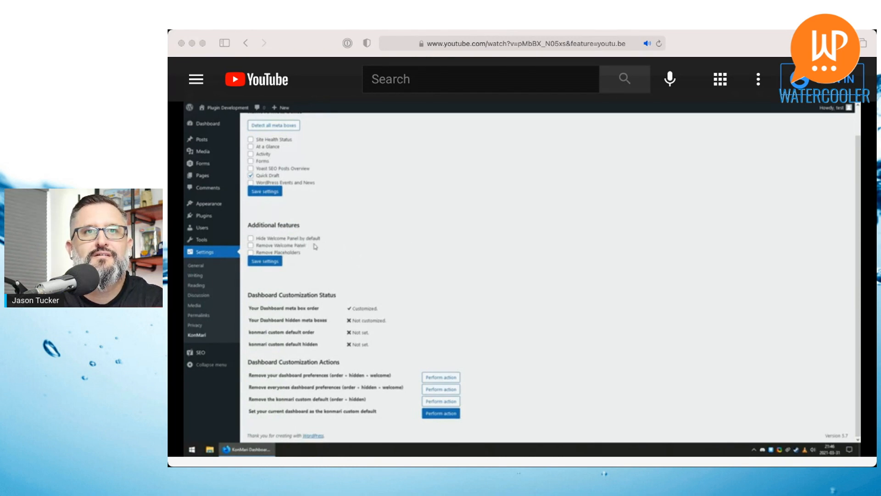
{"action": "scroll", "scroll_direction": "up", "scroll_amount": 3}
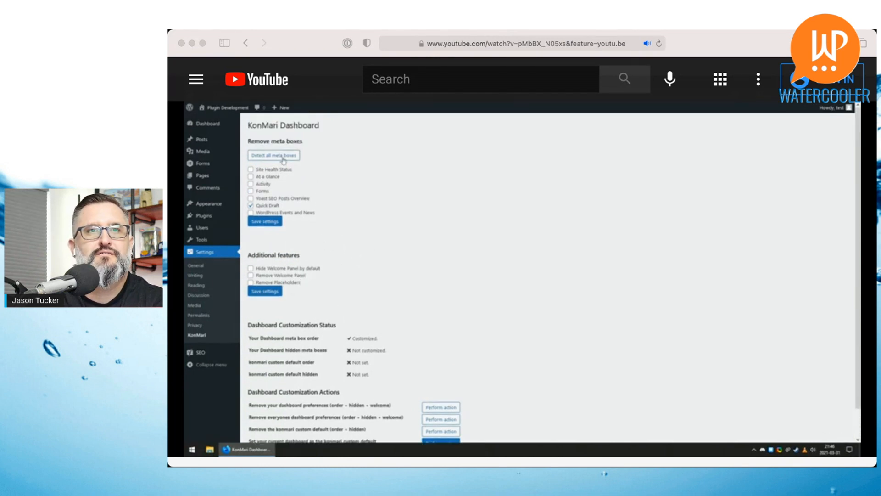
Enable Hide Welcome Panel by default (not Remove Welcome Panel) and save the additional features
{"action": "left_click", "coordinate": [251, 275]}
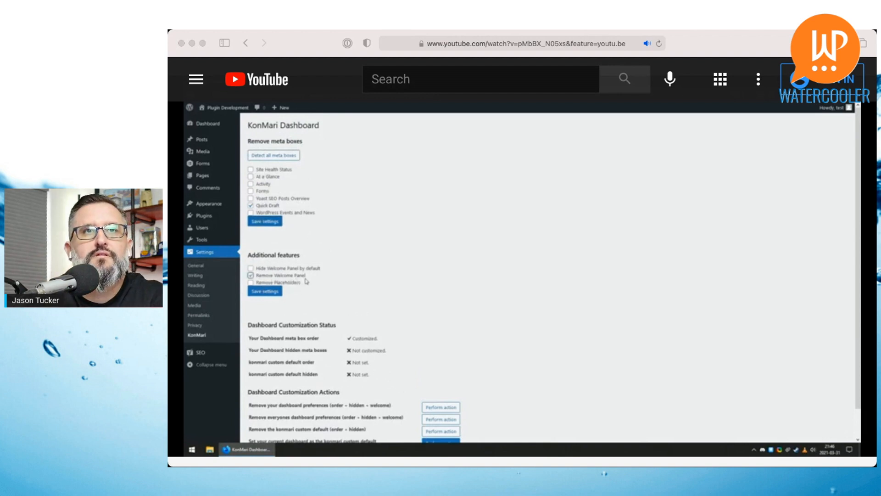
{"action": "left_click", "coordinate": [250, 275]}
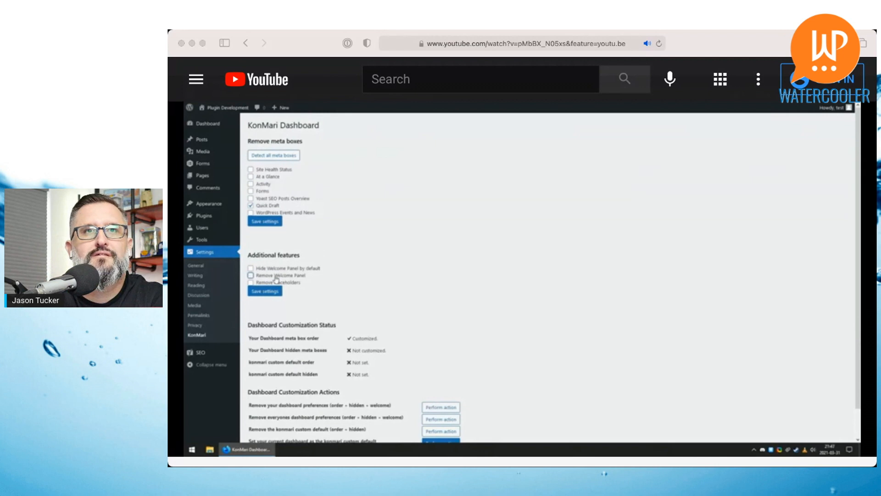
{"action": "left_click", "coordinate": [251, 268]}
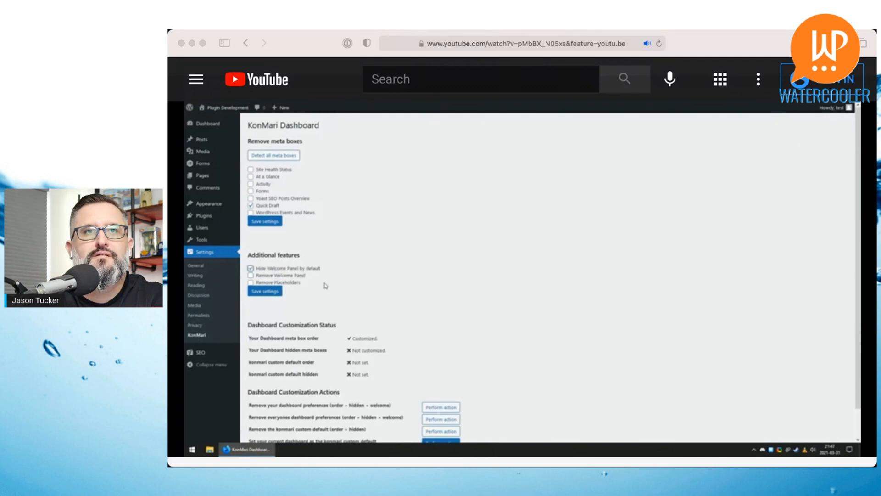
{"action": "left_click", "coordinate": [264, 291]}
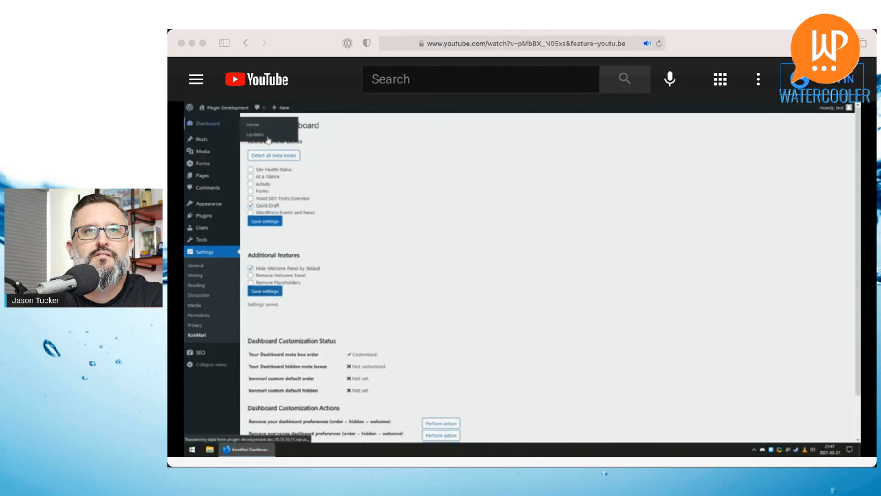
{"action": "left_click", "coordinate": [253, 124]}
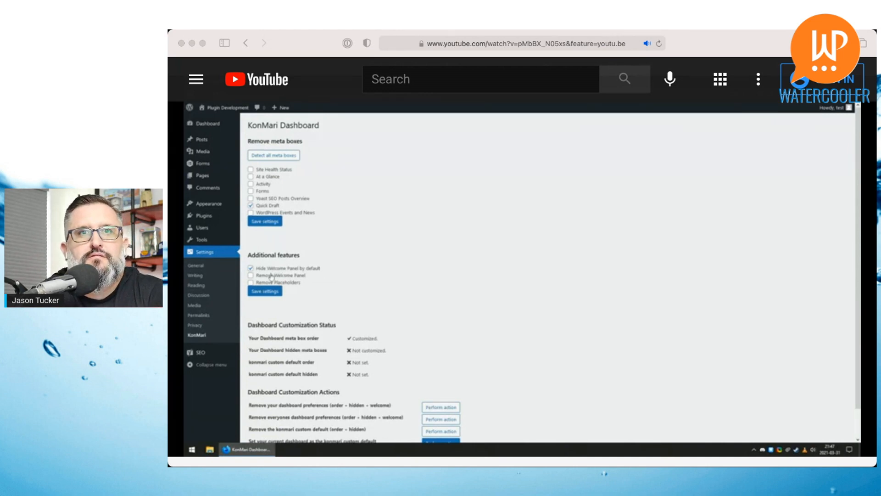
{"action": "mouse_move", "coordinate": [209, 123]}
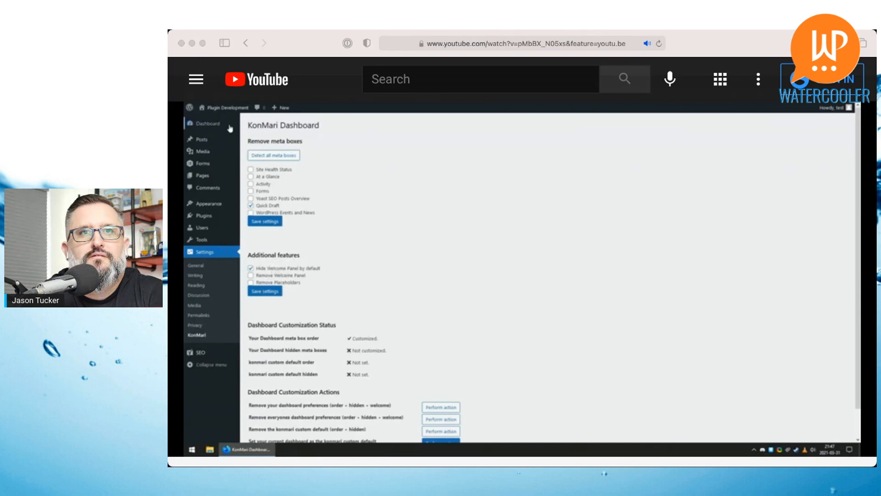
Toggle the Welcome panel on and off via Screen Options, then rearrange the dashboard boxes into two columns
{"action": "left_click", "coordinate": [208, 123]}
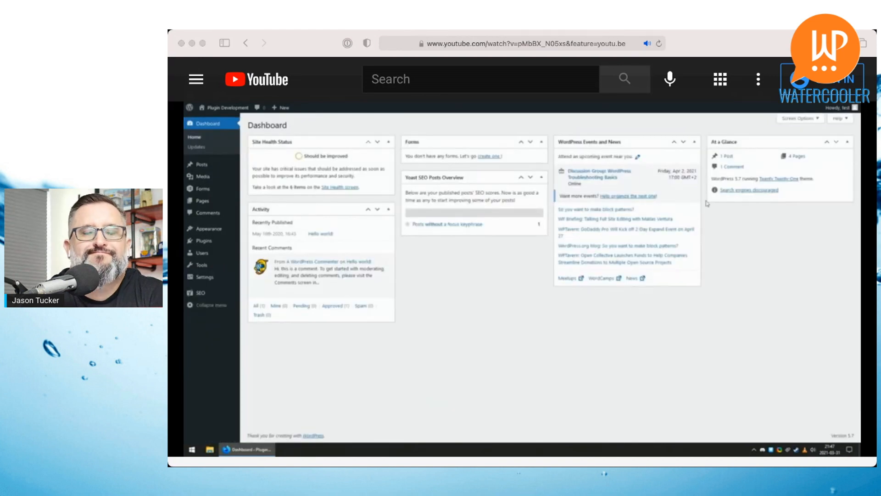
{"action": "left_click", "coordinate": [798, 119]}
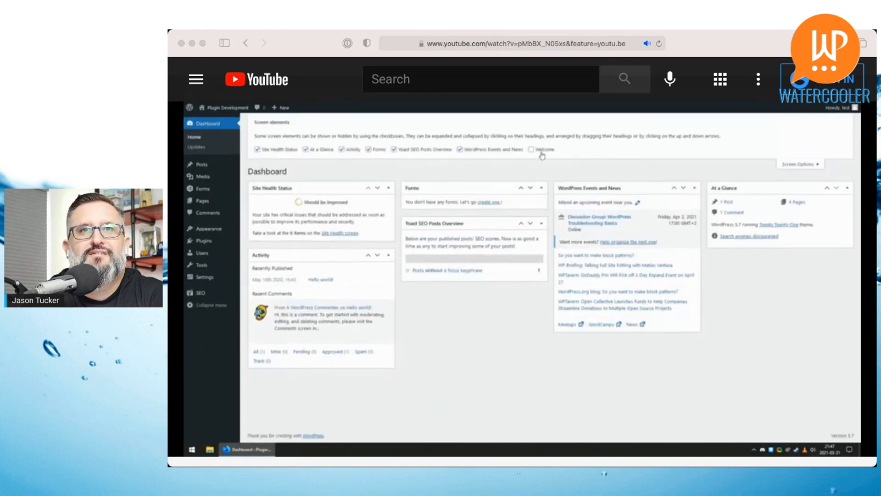
{"action": "left_click", "coordinate": [531, 150]}
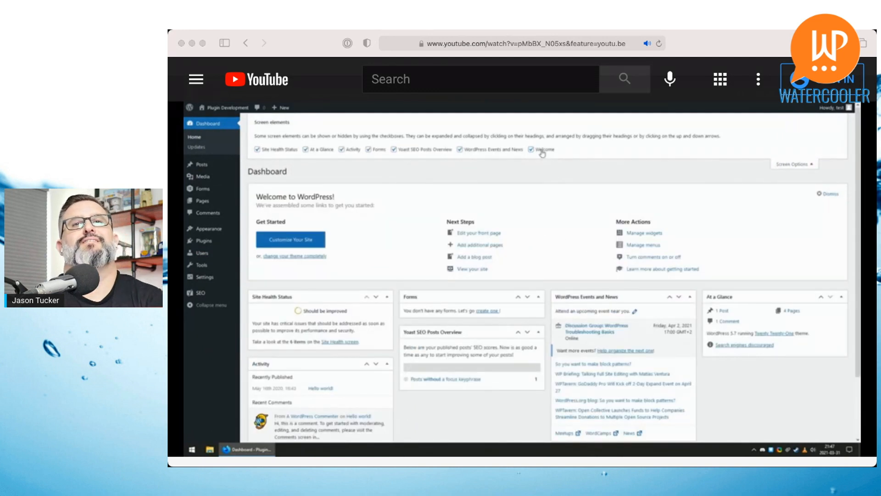
{"action": "left_click", "coordinate": [532, 149]}
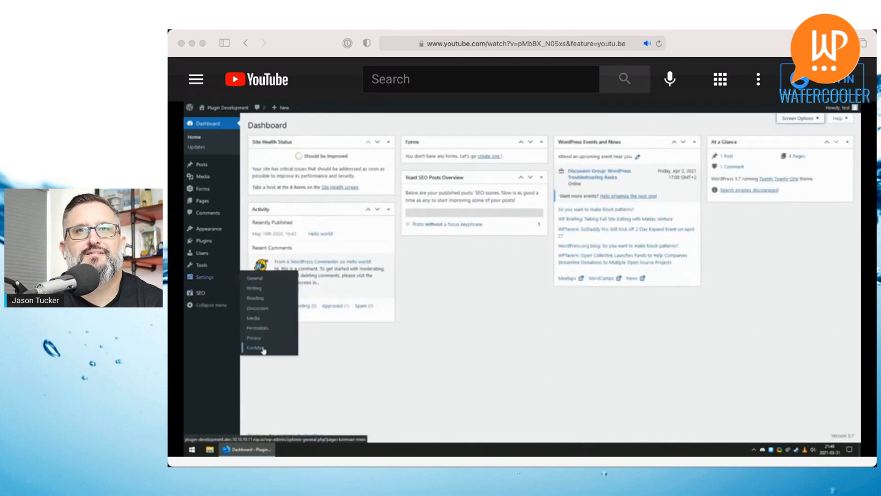
{"action": "left_click", "coordinate": [254, 348]}
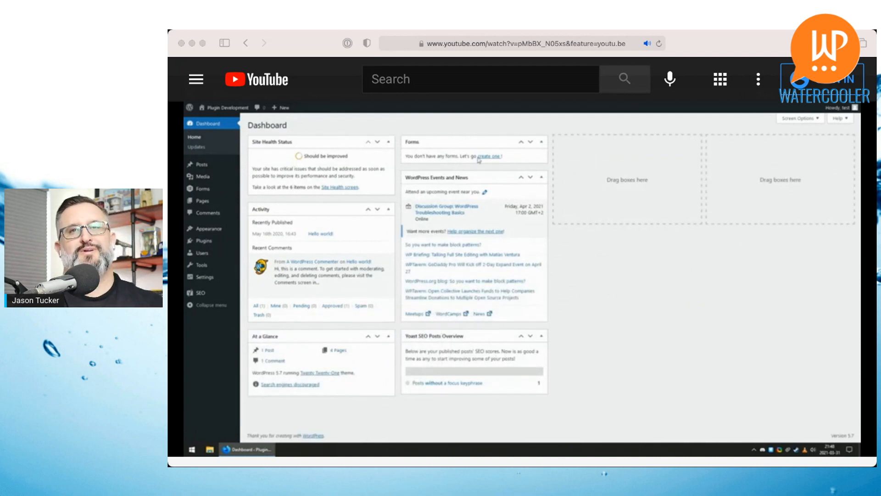
{"action": "mouse_move", "coordinate": [692, 149]}
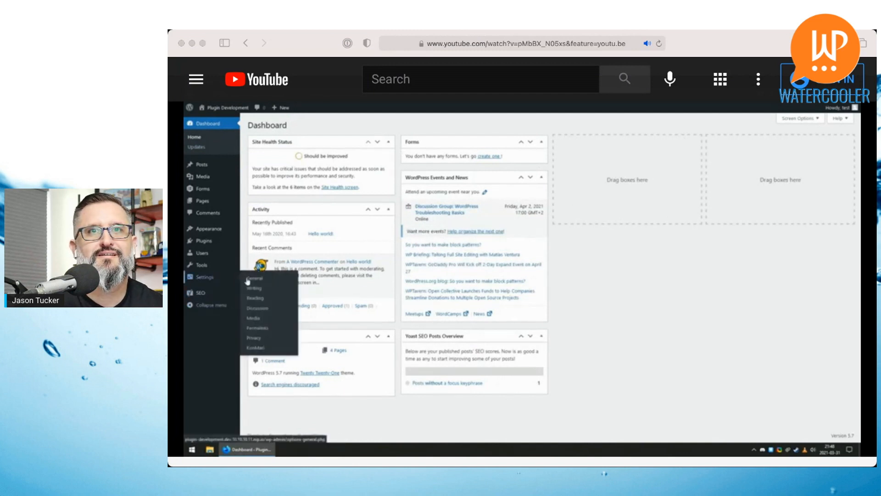
Enable Remove Placeholders in the KonMari Dashboard settings and save the settings
{"action": "left_click", "coordinate": [256, 347]}
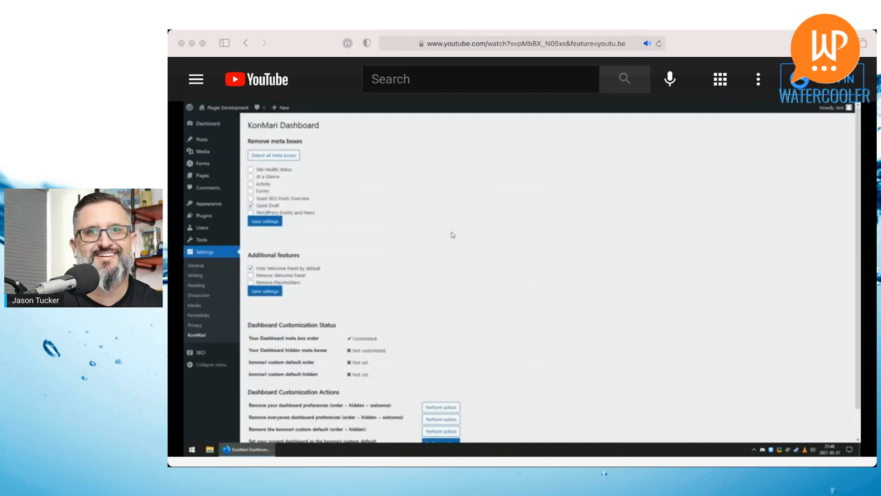
{"action": "left_click", "coordinate": [265, 291]}
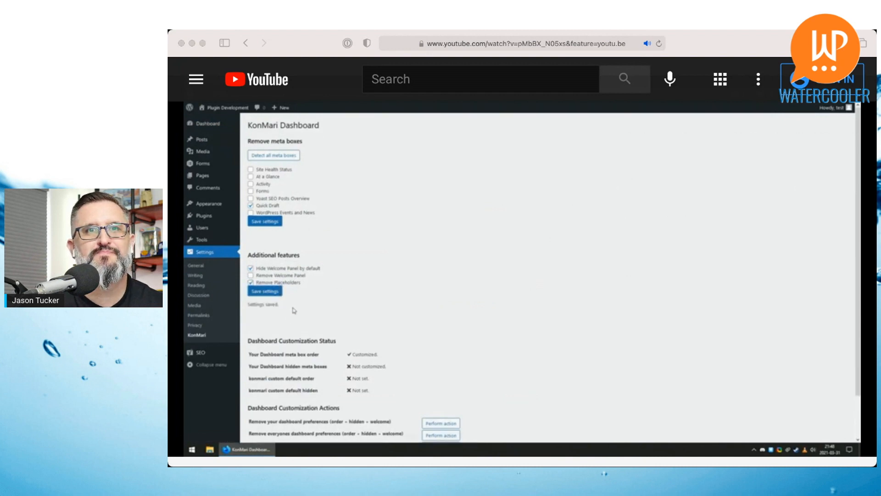
{"action": "left_click", "coordinate": [207, 123]}
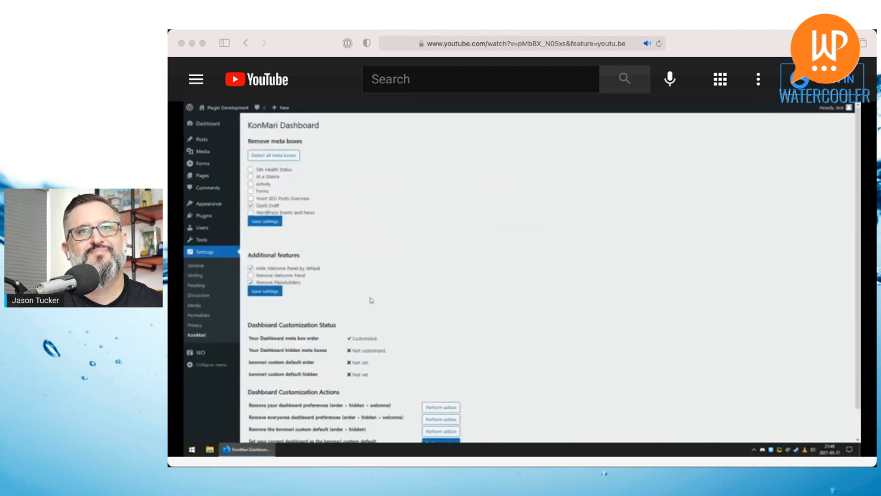
{"action": "scroll", "scroll_direction": "down", "scroll_amount": 3}
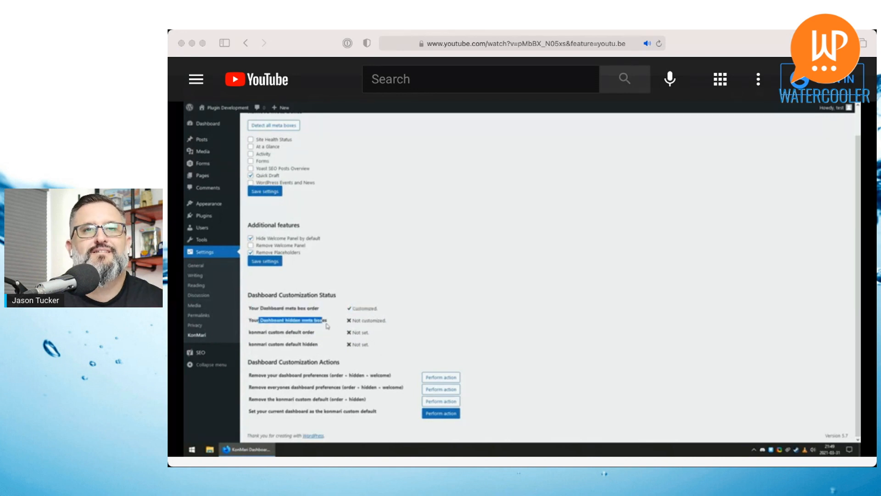
{"action": "mouse_move", "coordinate": [231, 130]}
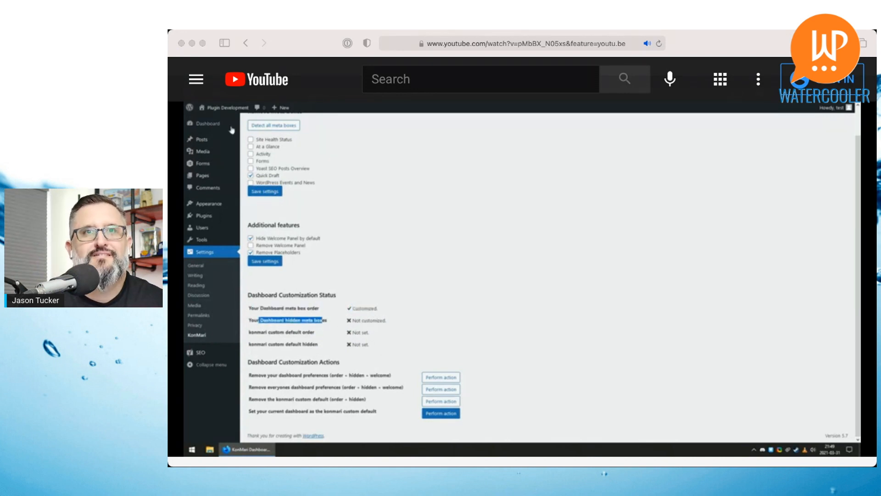
Check the Dashboard layout, then return to the KonMari Dashboard settings page
{"action": "left_click", "coordinate": [206, 123]}
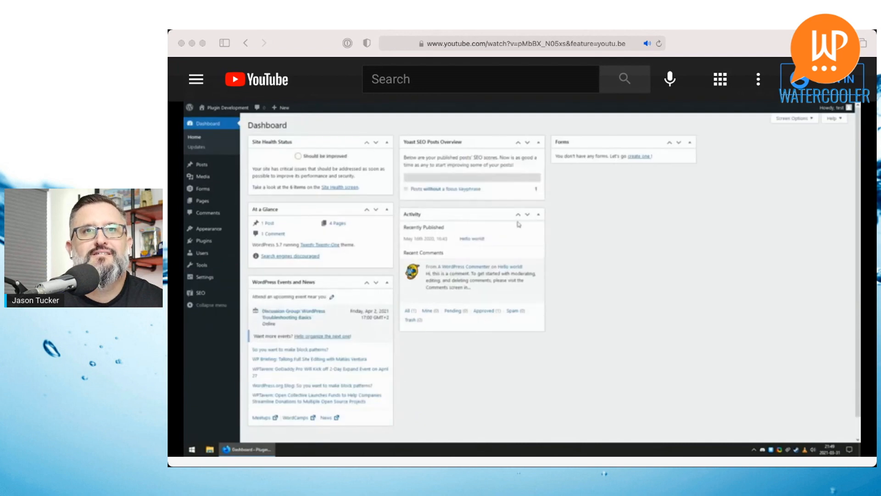
{"action": "mouse_move", "coordinate": [574, 238]}
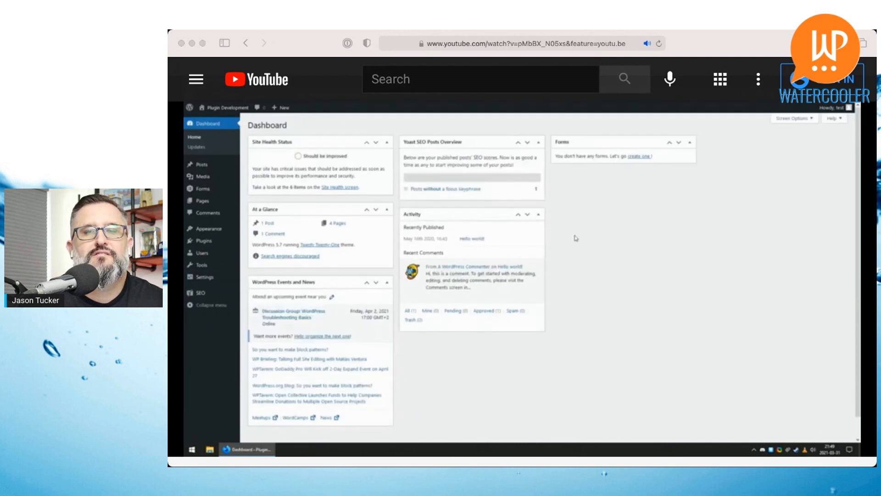
{"action": "left_click", "coordinate": [204, 276]}
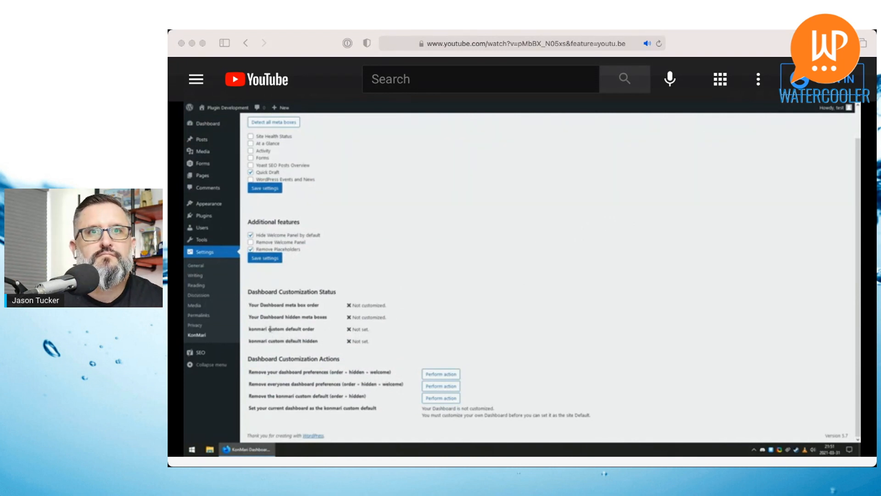
Run the KonMari action removing everyone's saved dashboard preferences and review the customization status
{"action": "double_click", "coordinate": [284, 329]}
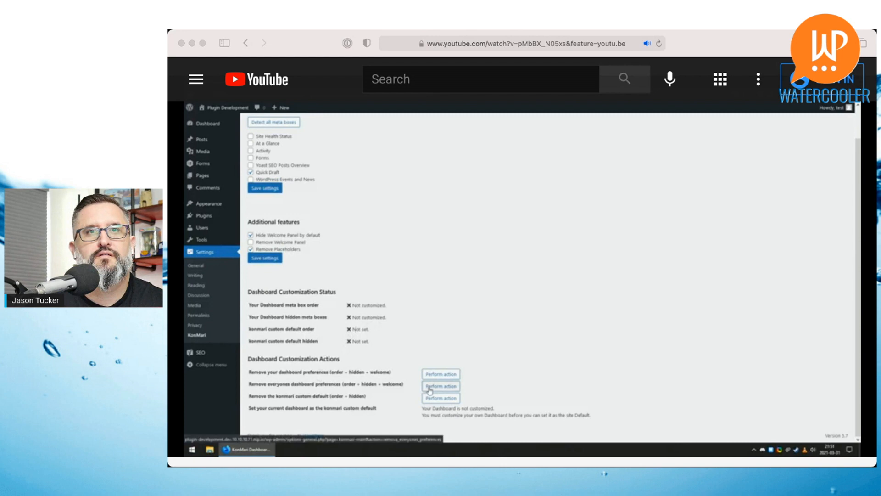
{"action": "left_click", "coordinate": [440, 385]}
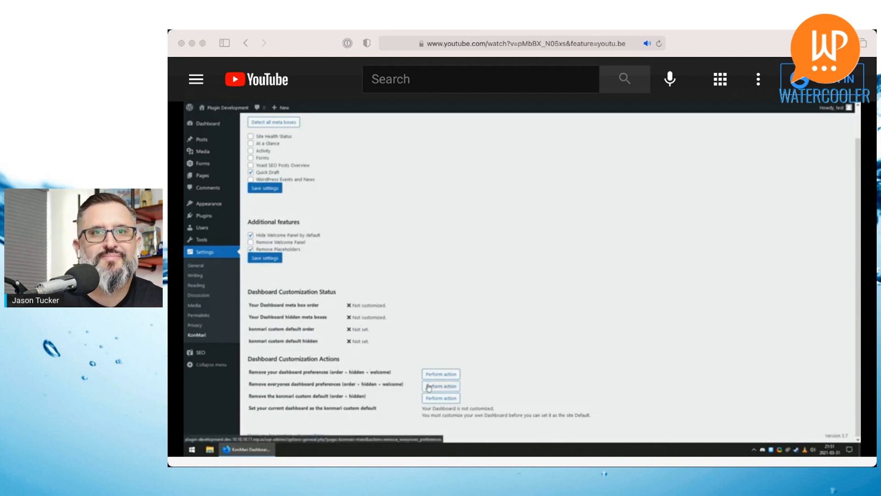
{"action": "left_click", "coordinate": [441, 386]}
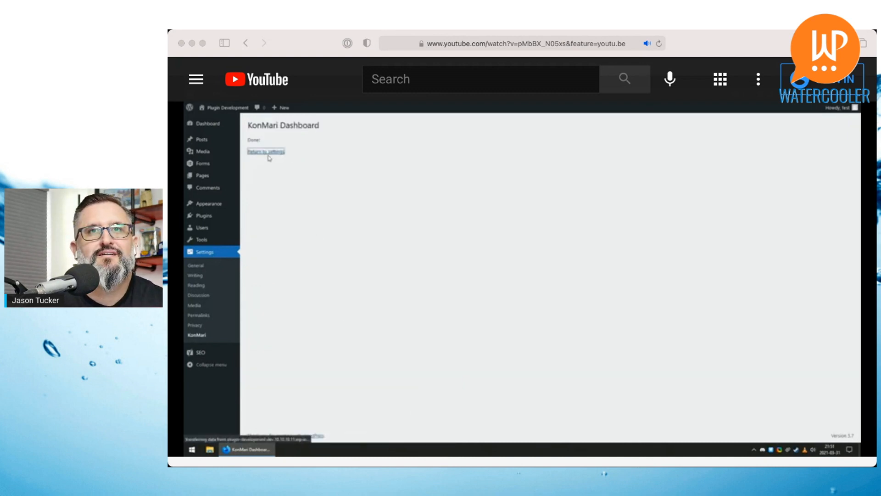
{"action": "left_click", "coordinate": [265, 151]}
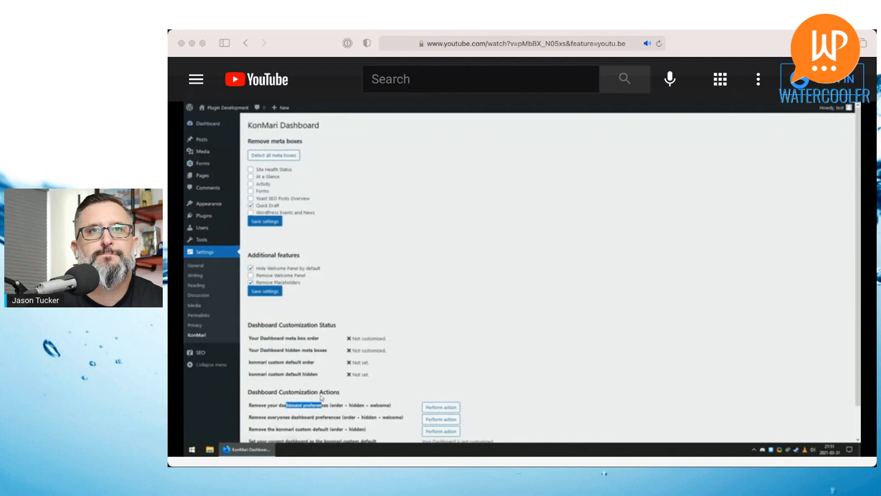
{"action": "left_click", "coordinate": [207, 123]}
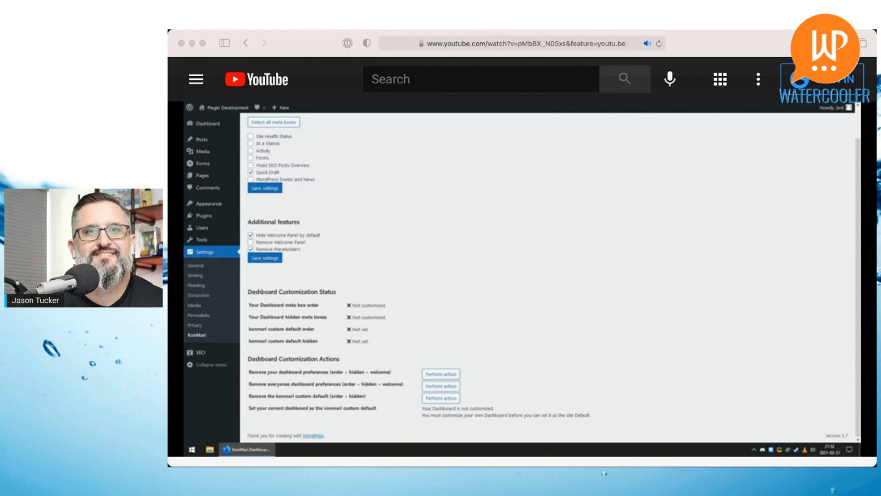
{"action": "double_click", "coordinate": [441, 408]}
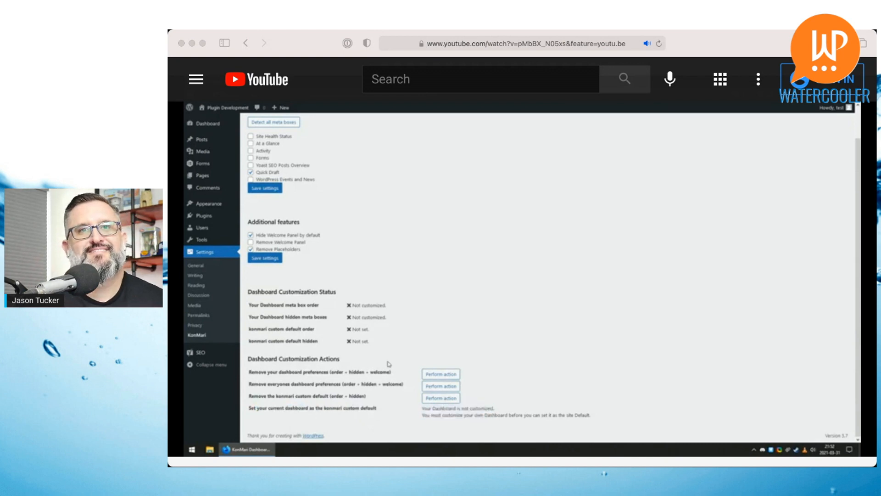
{"action": "mouse_move", "coordinate": [452, 318]}
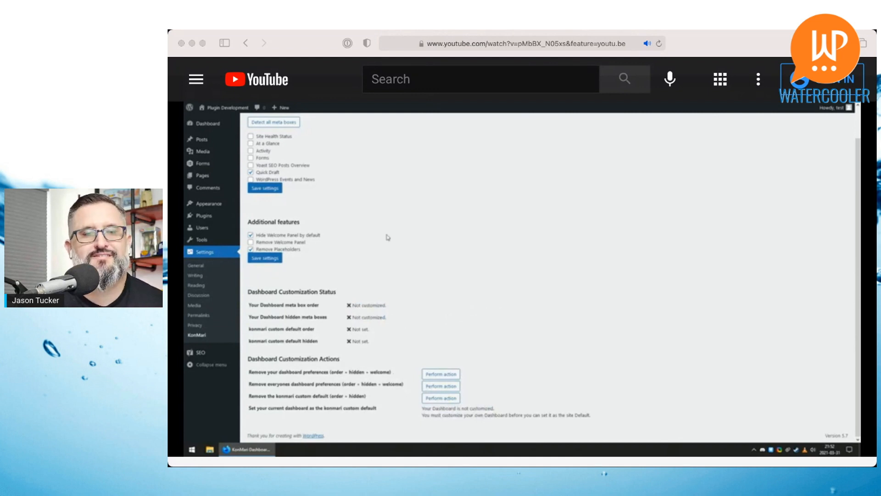
In Screen Options keep only Site Health Status and At a Glance visible on the dashboard
{"action": "left_click", "coordinate": [206, 123]}
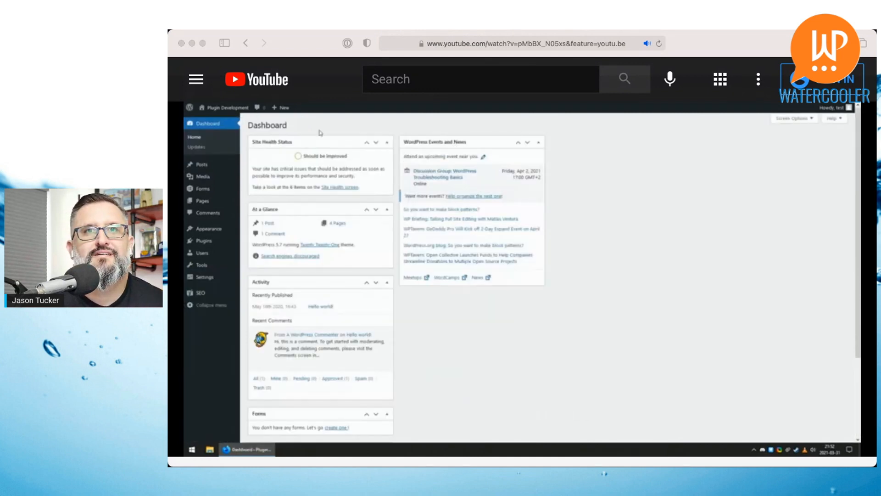
{"action": "left_click", "coordinate": [793, 119]}
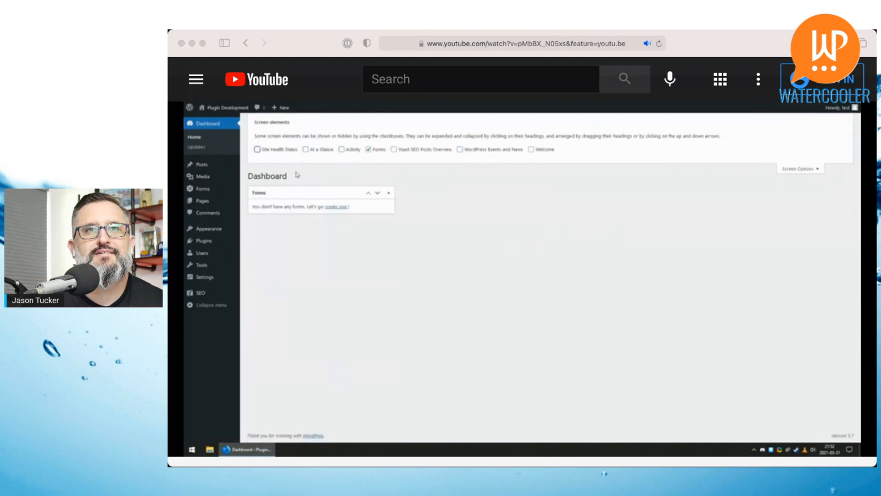
{"action": "left_click", "coordinate": [369, 149]}
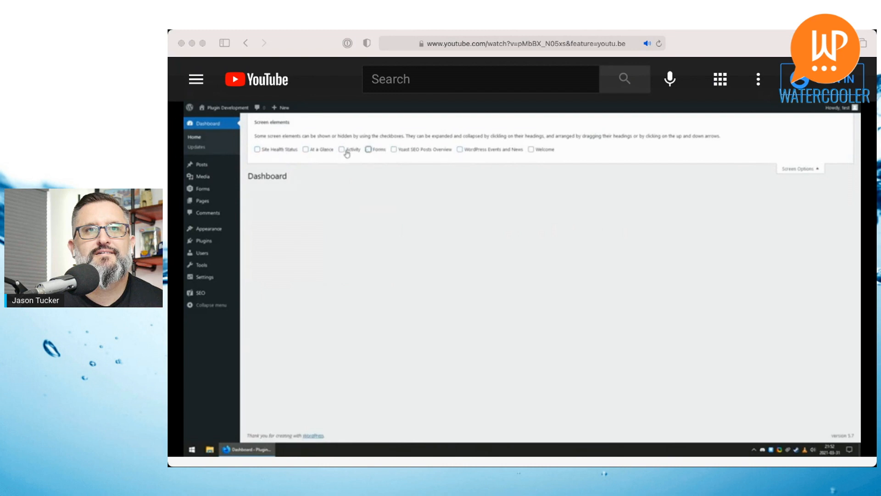
{"action": "left_click", "coordinate": [307, 150]}
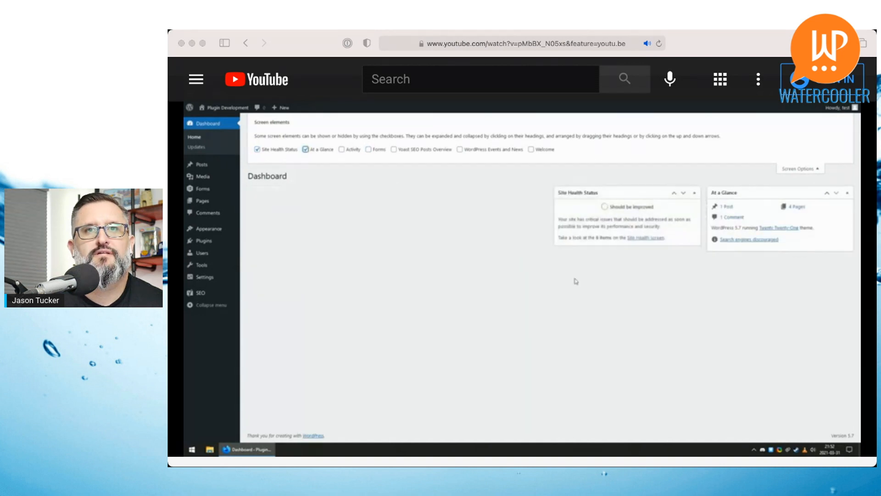
{"action": "left_click", "coordinate": [797, 119]}
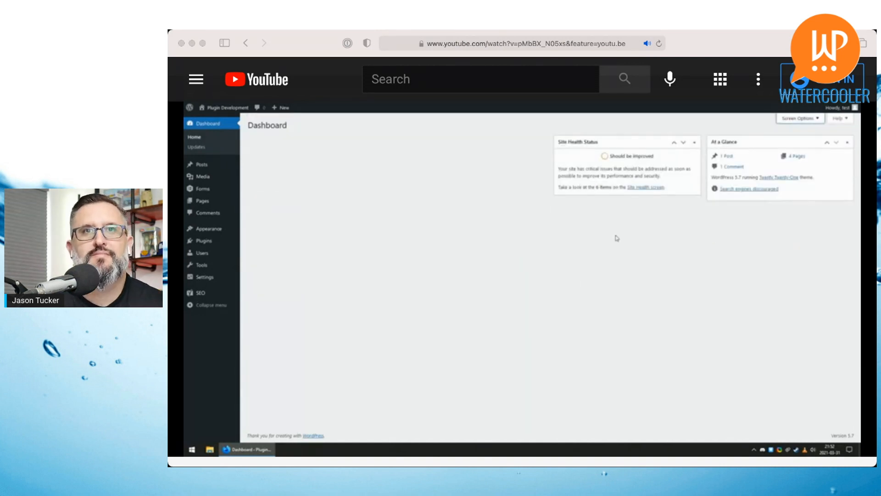
{"action": "mouse_move", "coordinate": [484, 182]}
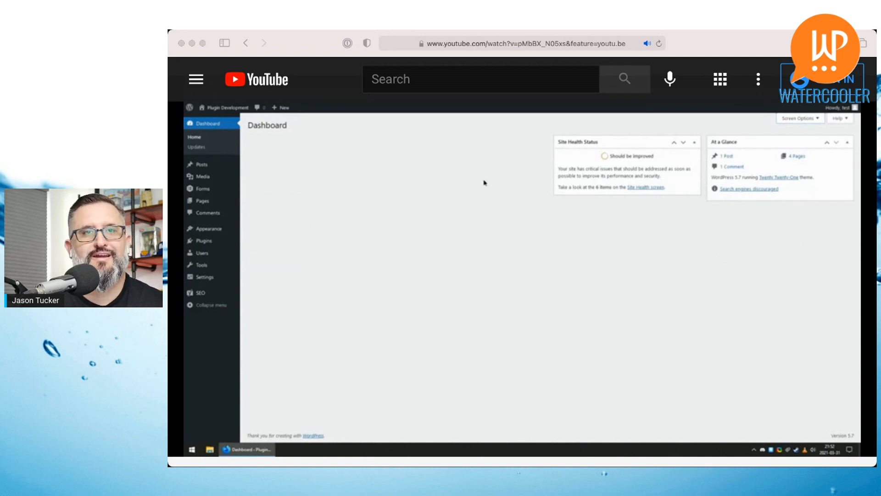
{"action": "mouse_move", "coordinate": [389, 239]}
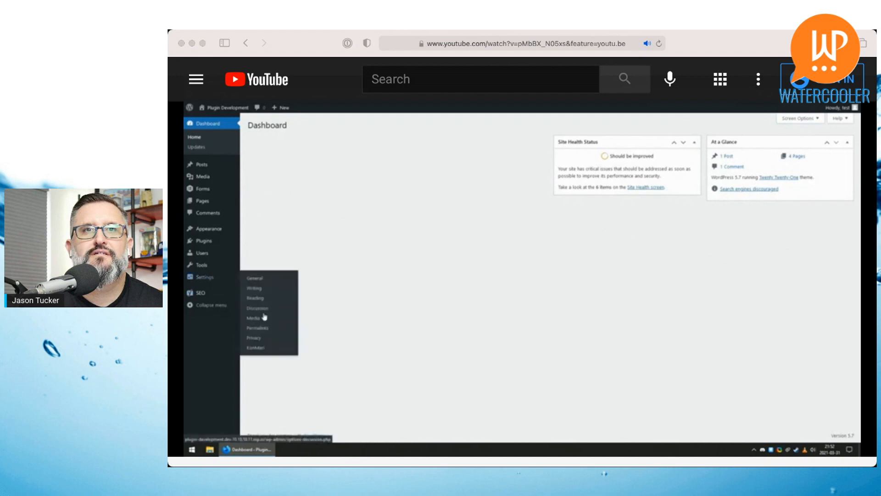
Set the current dashboard as the KonMari custom default and review the customization status
{"action": "left_click", "coordinate": [256, 347]}
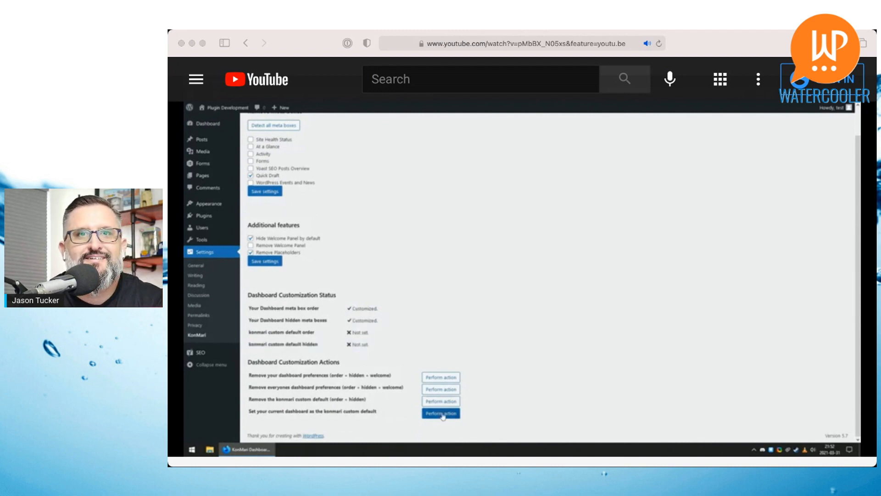
{"action": "left_click", "coordinate": [440, 413]}
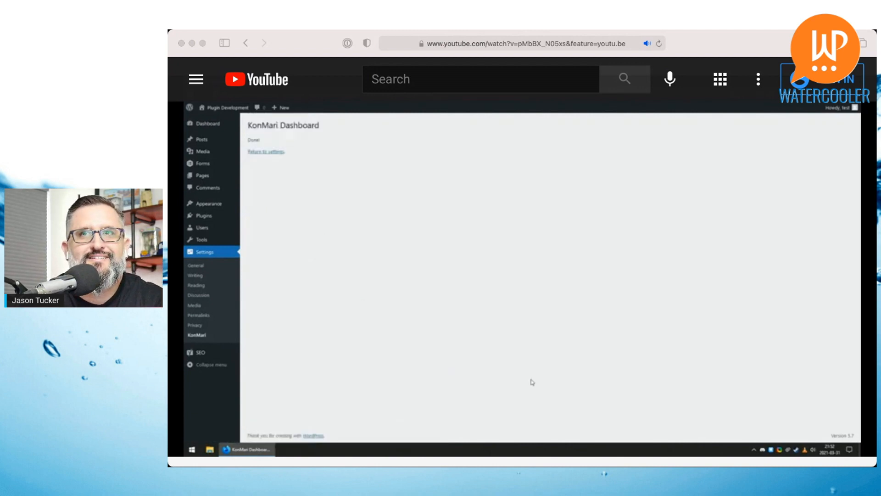
{"action": "left_click", "coordinate": [264, 150]}
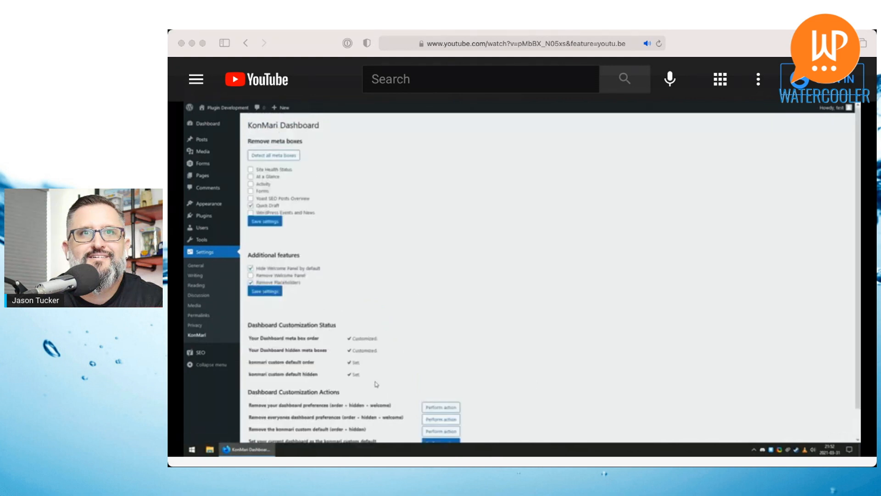
{"action": "scroll", "scroll_direction": "down", "scroll_amount": 3}
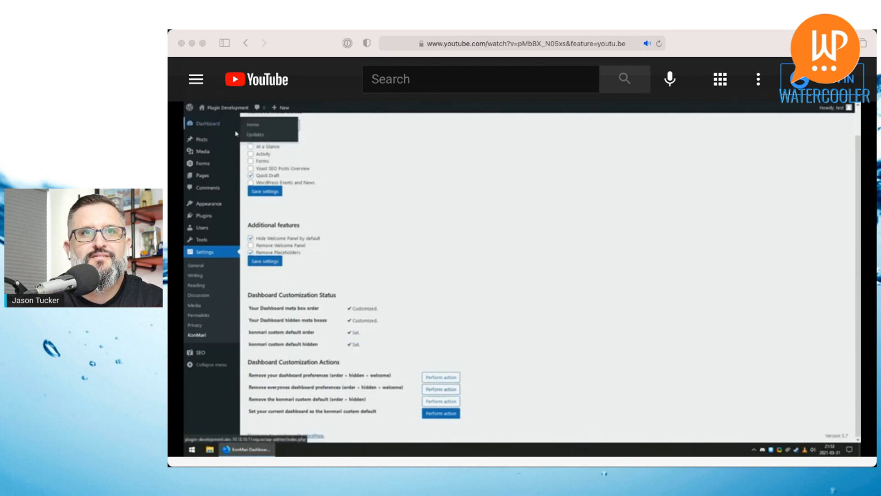
Move the Site Health Status box into the dashboard's left column beside At a Glance
{"action": "left_click", "coordinate": [206, 122]}
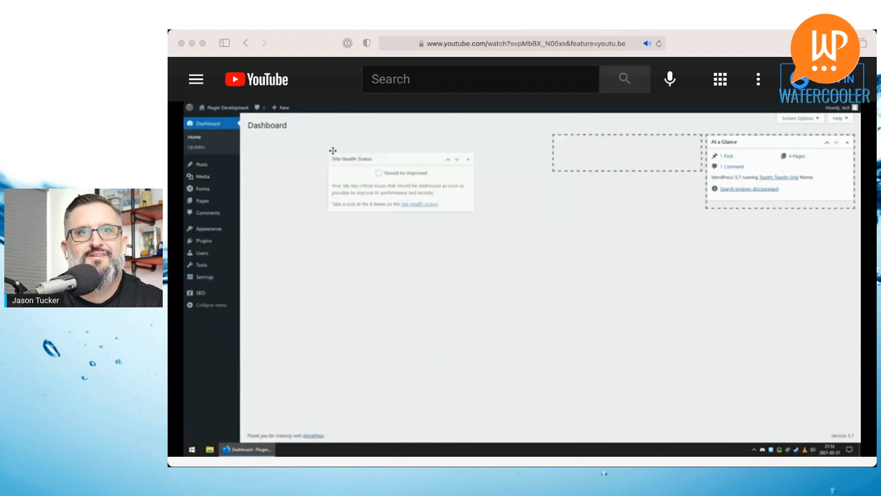
{"action": "left_click_drag", "start_coordinate": [400, 159], "coordinate": [320, 141]}
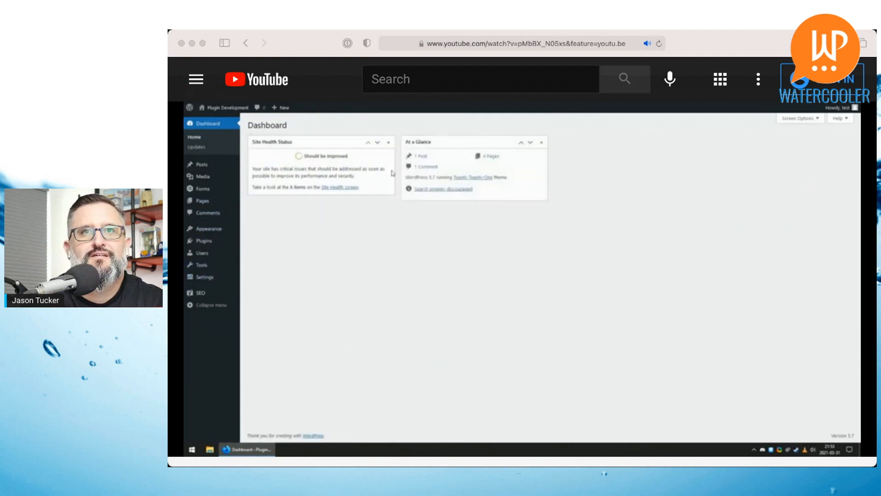
{"action": "mouse_move", "coordinate": [212, 286]}
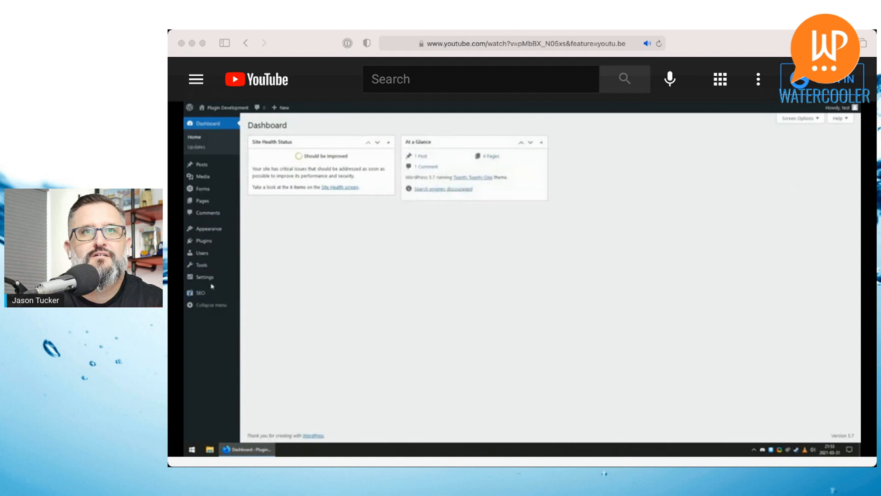
Check the KonMari customization status, then log out of the current account
{"action": "left_click", "coordinate": [204, 276]}
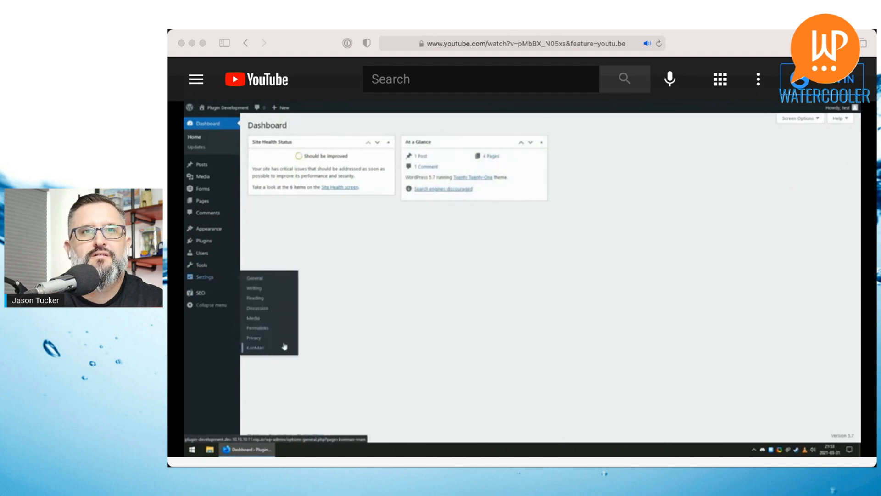
{"action": "left_click", "coordinate": [257, 348]}
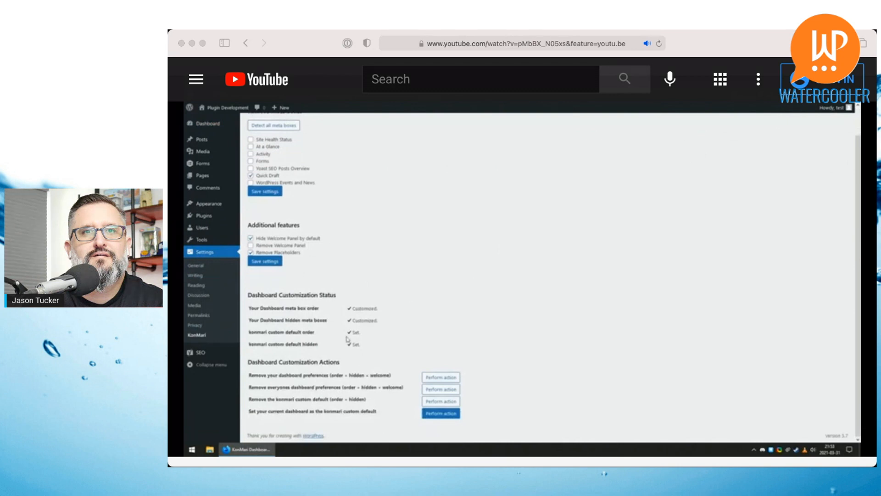
{"action": "scroll", "scroll_direction": "up", "scroll_amount": 3}
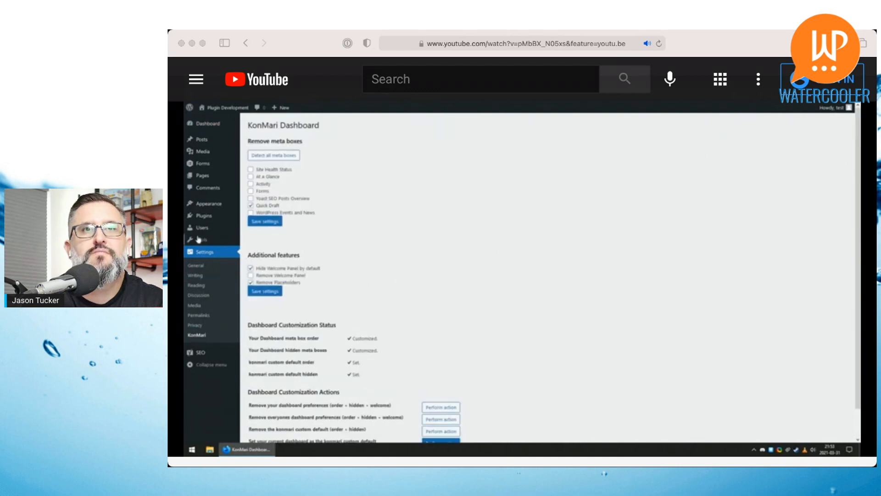
{"action": "left_click", "coordinate": [201, 227]}
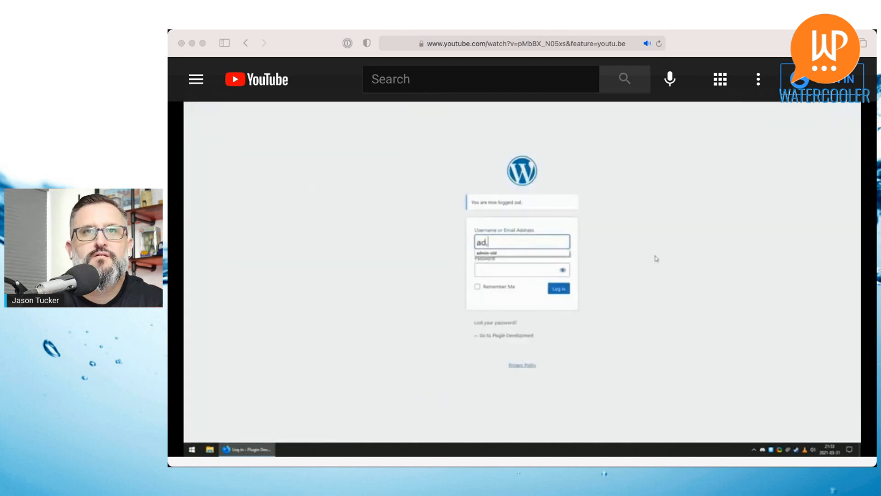
{"action": "type", "text": "admin-old"}
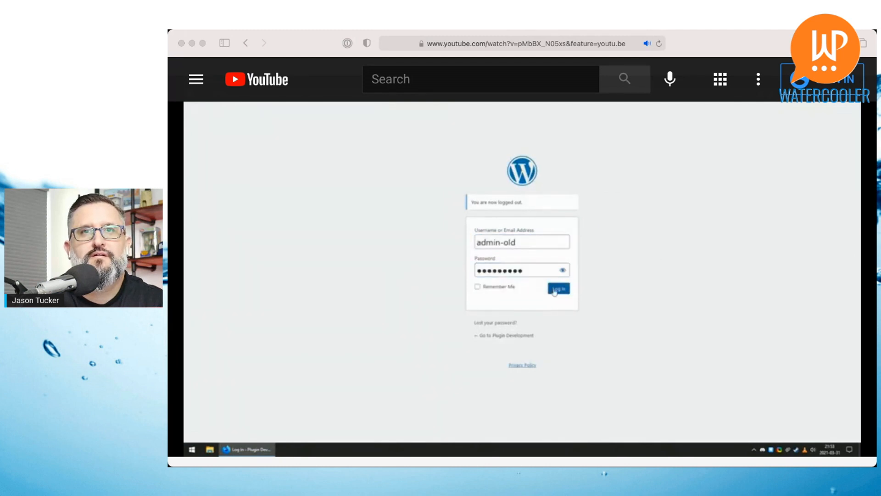
{"action": "left_click", "coordinate": [558, 288]}
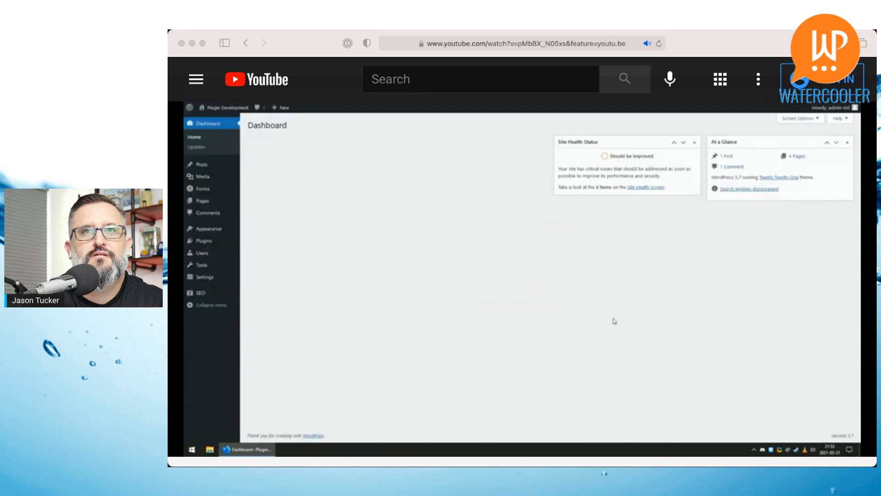
{"action": "left_click", "coordinate": [827, 108]}
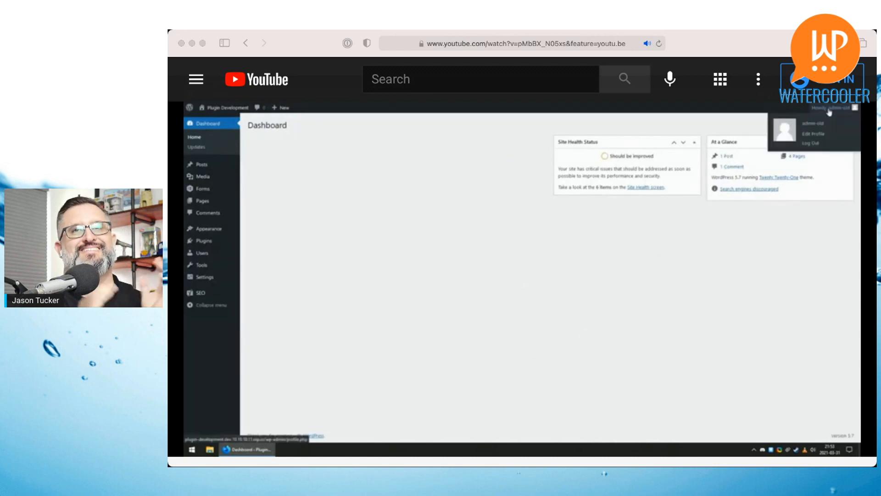
{"action": "left_click", "coordinate": [811, 143]}
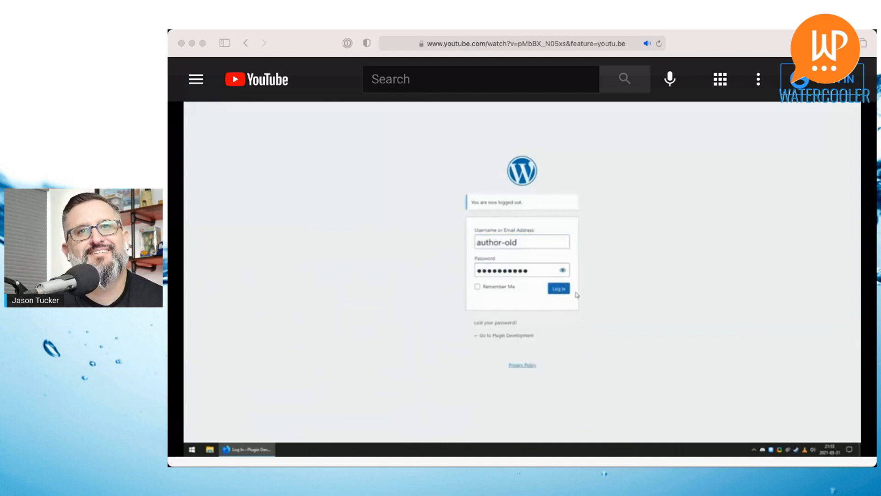
{"action": "left_click", "coordinate": [557, 288]}
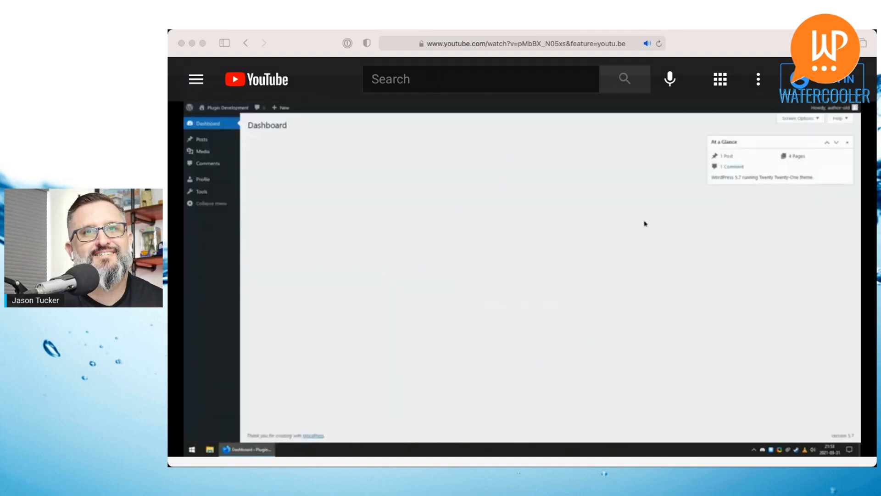
{"action": "mouse_move", "coordinate": [645, 167]}
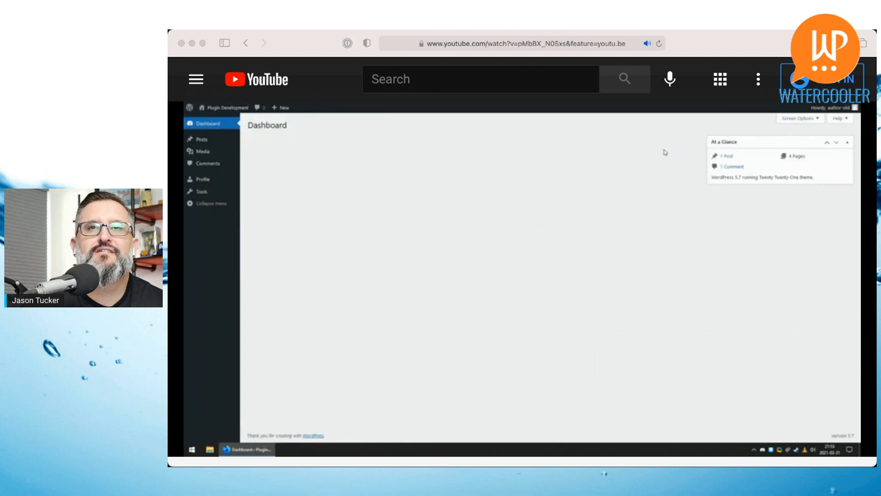
{"action": "mouse_move", "coordinate": [668, 154]}
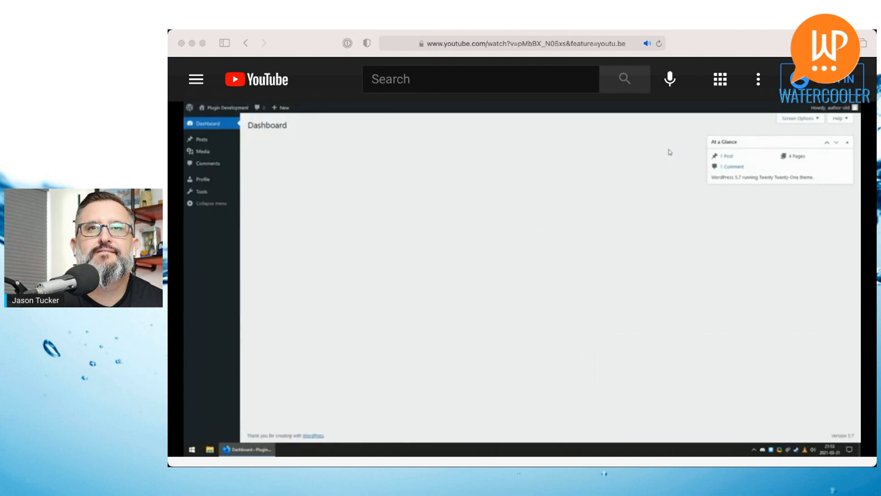
{"action": "mouse_move", "coordinate": [603, 232]}
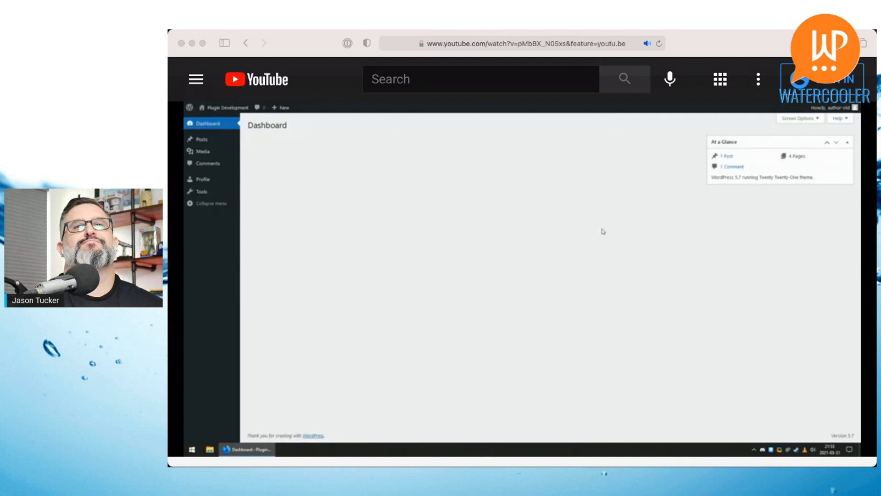
{"action": "left_click", "coordinate": [798, 119]}
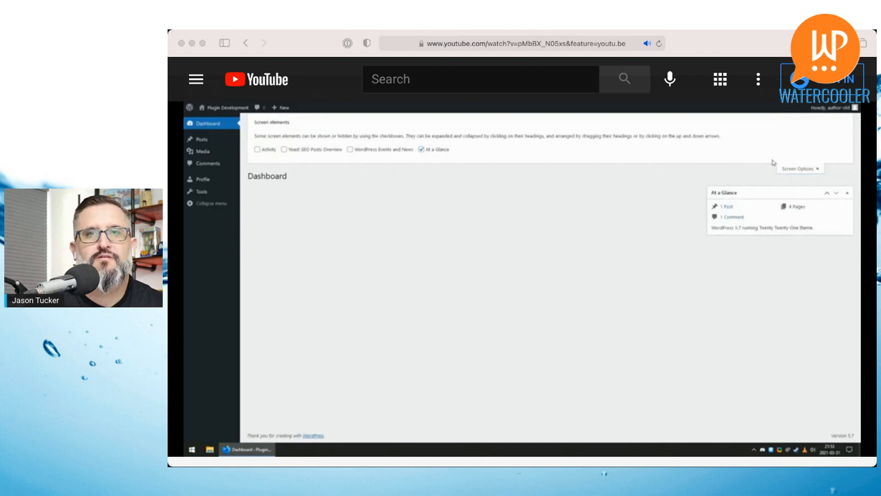
{"action": "left_click", "coordinate": [800, 168]}
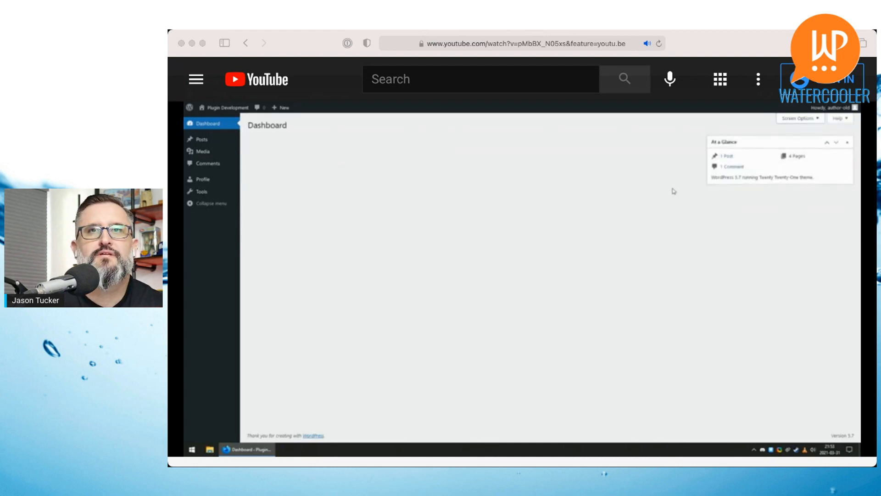
{"action": "mouse_move", "coordinate": [653, 201]}
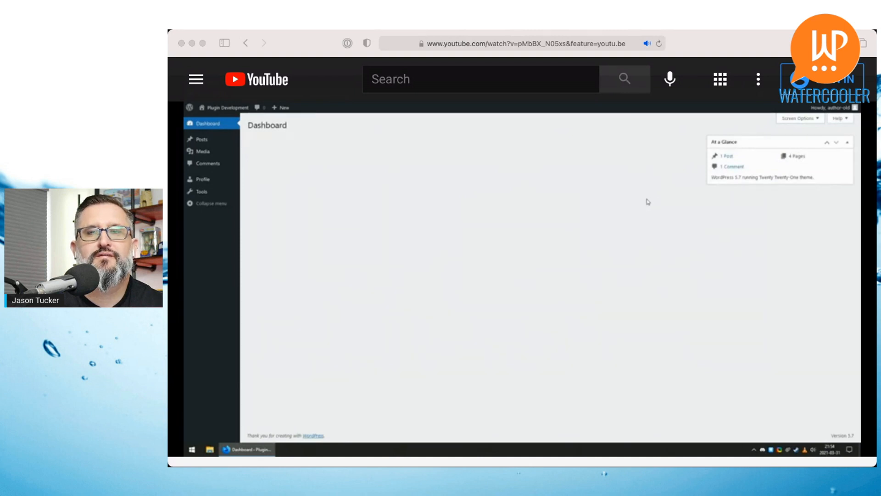
{"action": "mouse_move", "coordinate": [658, 172]}
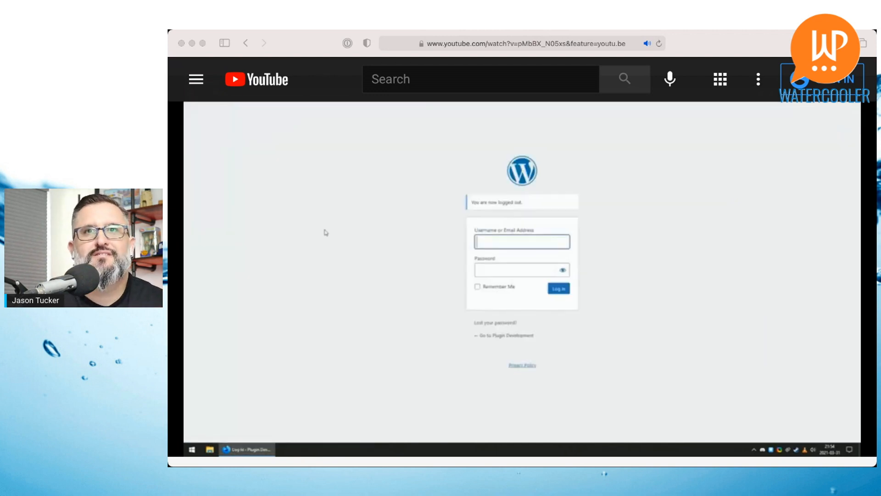
Log in as the test administrator 'admin' and view their dashboard
{"action": "type", "text": "admin"}
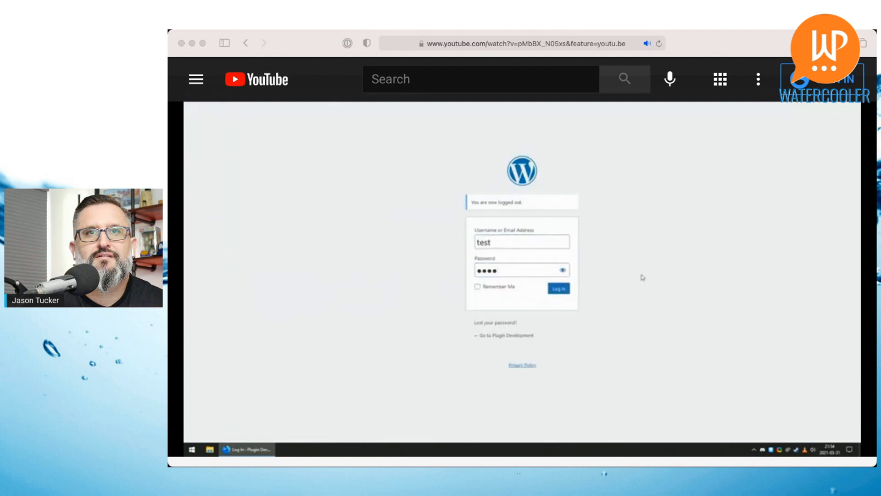
{"action": "left_click", "coordinate": [558, 288]}
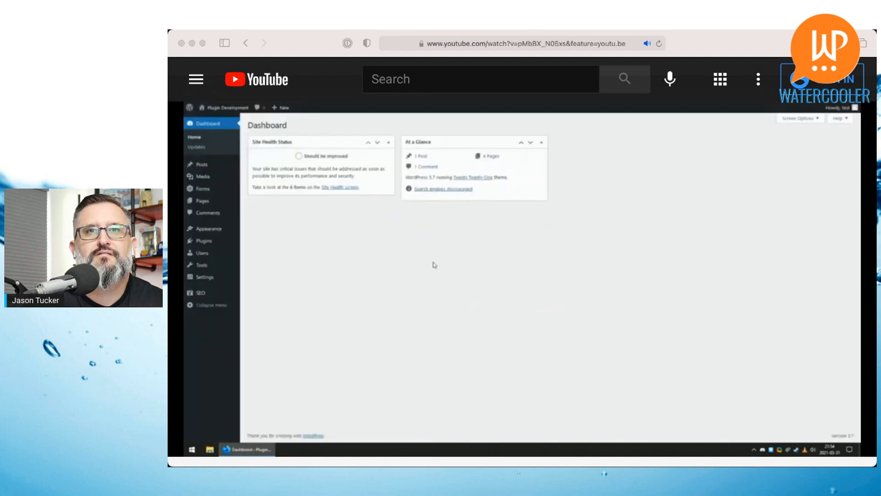
{"action": "mouse_move", "coordinate": [380, 299]}
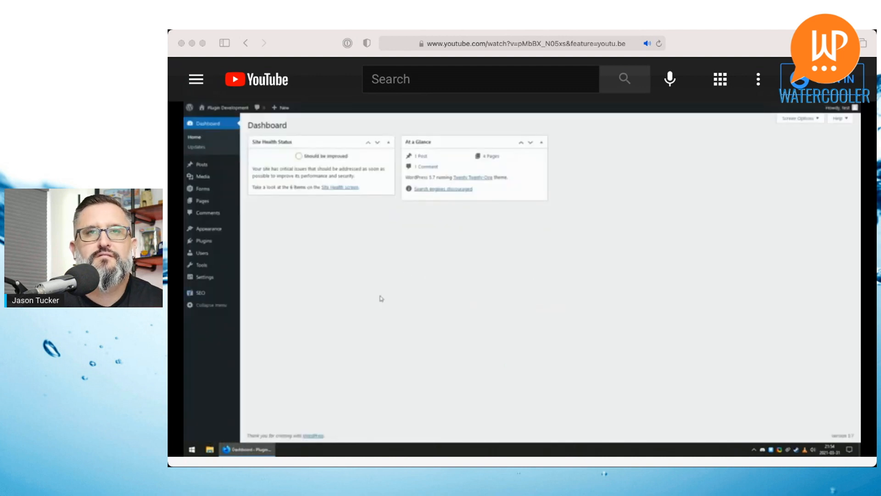
{"action": "left_click", "coordinate": [202, 276]}
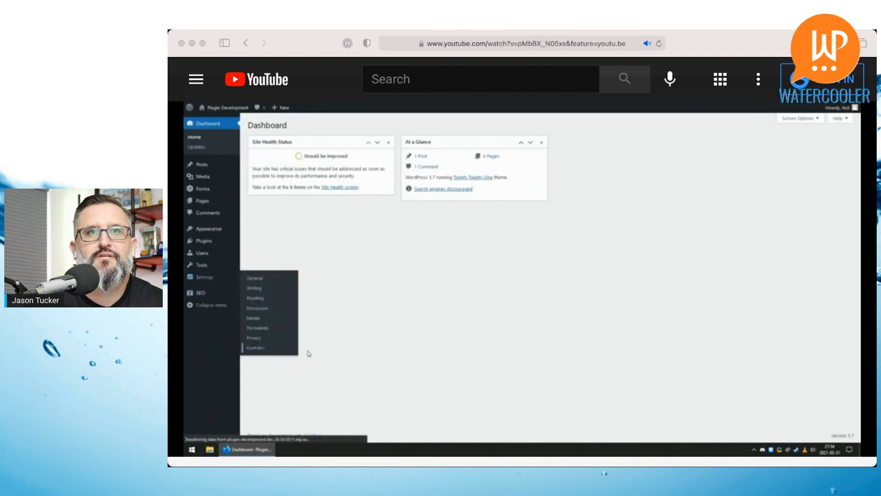
Start a new user with username 'admin-new' and email 'admin-new@example'
{"action": "left_click", "coordinate": [202, 253]}
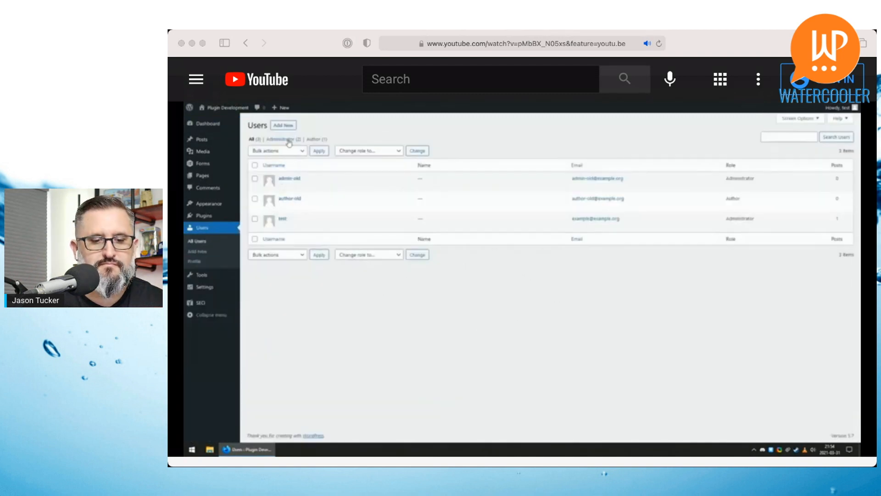
{"action": "left_click", "coordinate": [284, 125]}
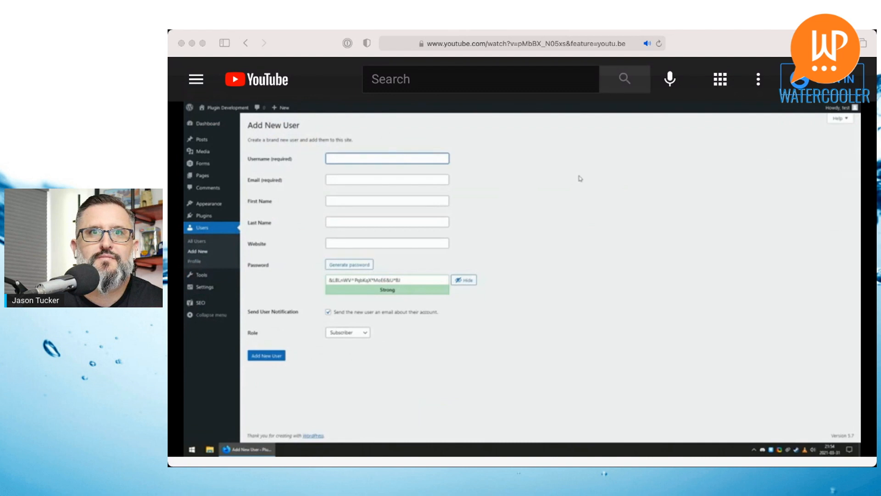
{"action": "type", "text": "admin-new"}
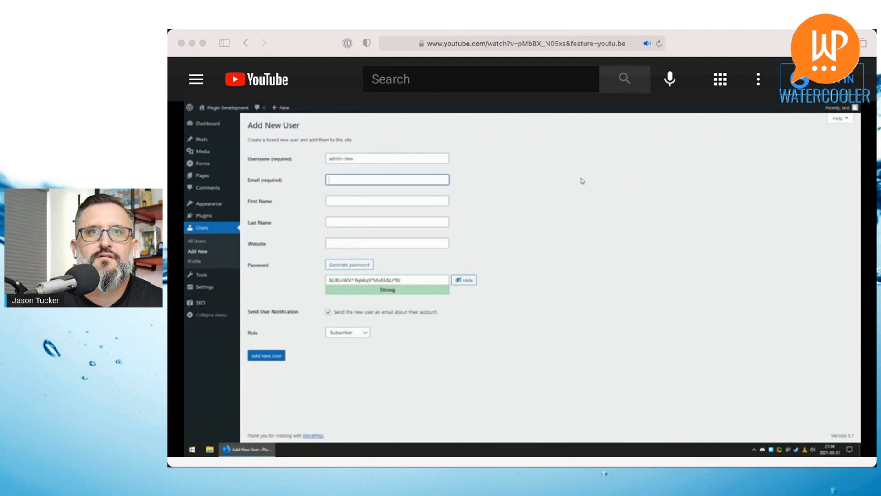
{"action": "type", "text": "admin-new@example.org"}
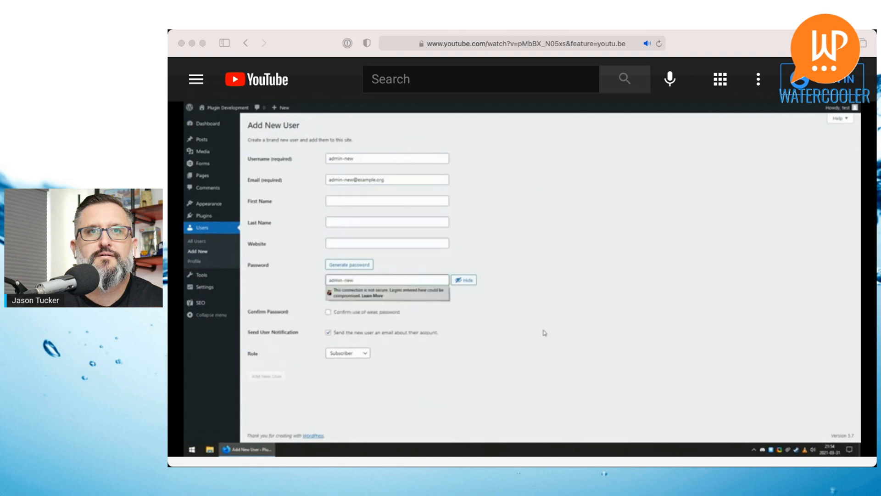
Confirm the weak password, make the user an Administrator, create the account and return to the dashboard
{"action": "left_click", "coordinate": [329, 312]}
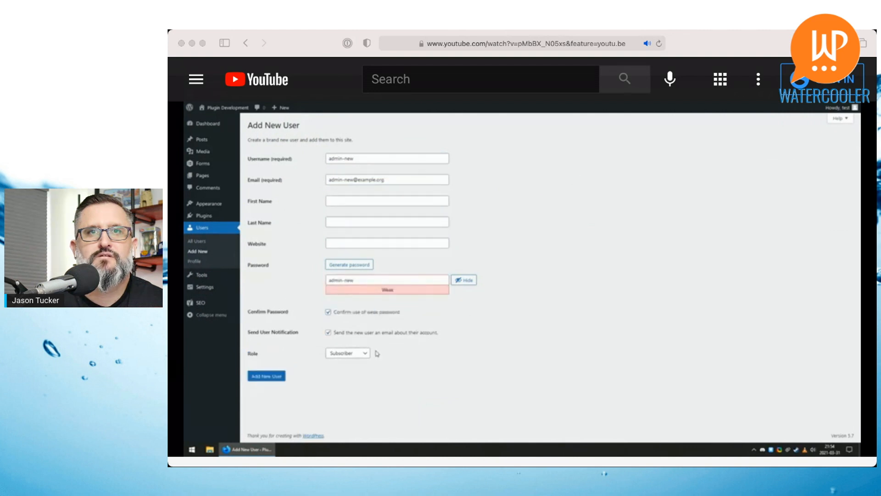
{"action": "left_click", "coordinate": [347, 353]}
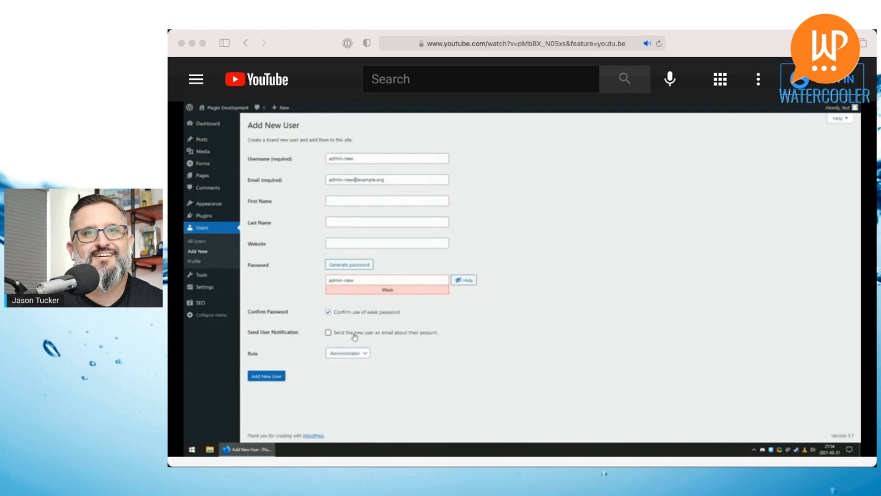
{"action": "mouse_move", "coordinate": [309, 327]}
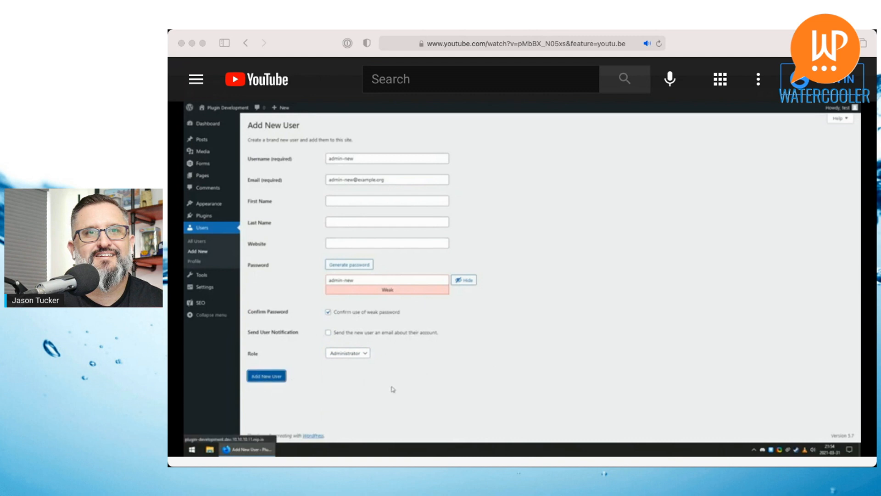
{"action": "left_click", "coordinate": [266, 375]}
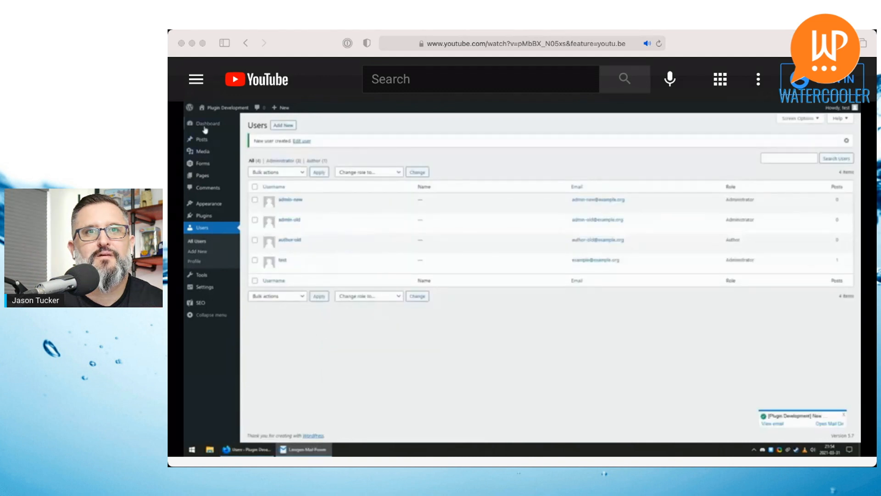
{"action": "left_click", "coordinate": [207, 123]}
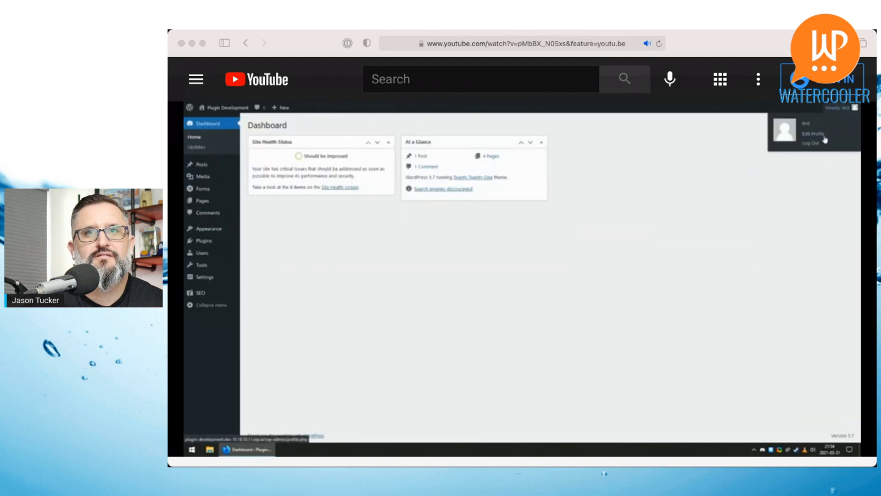
Log out and sign in as the new administrator admin-new, viewing their dashboard
{"action": "left_click", "coordinate": [813, 143]}
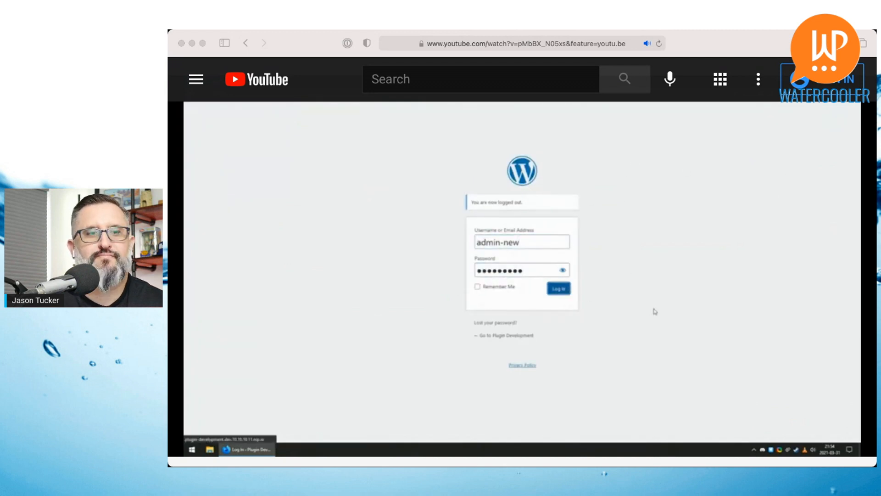
{"action": "left_click", "coordinate": [557, 288]}
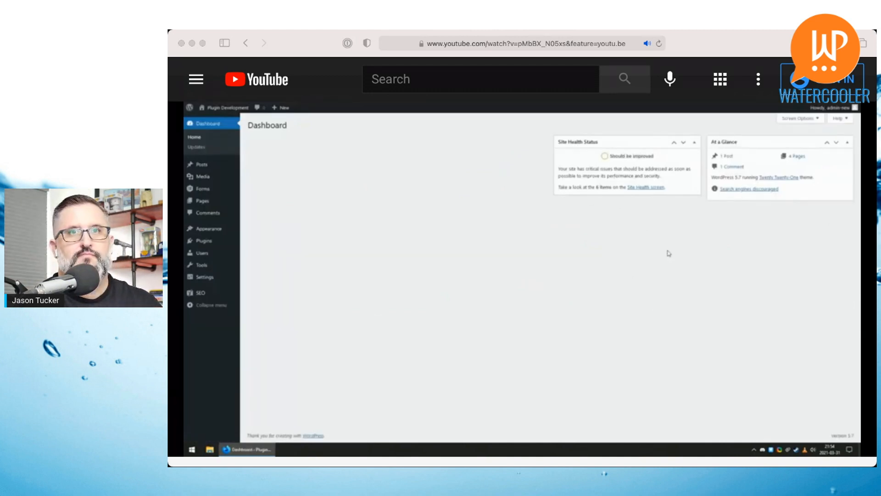
{"action": "mouse_move", "coordinate": [362, 163]}
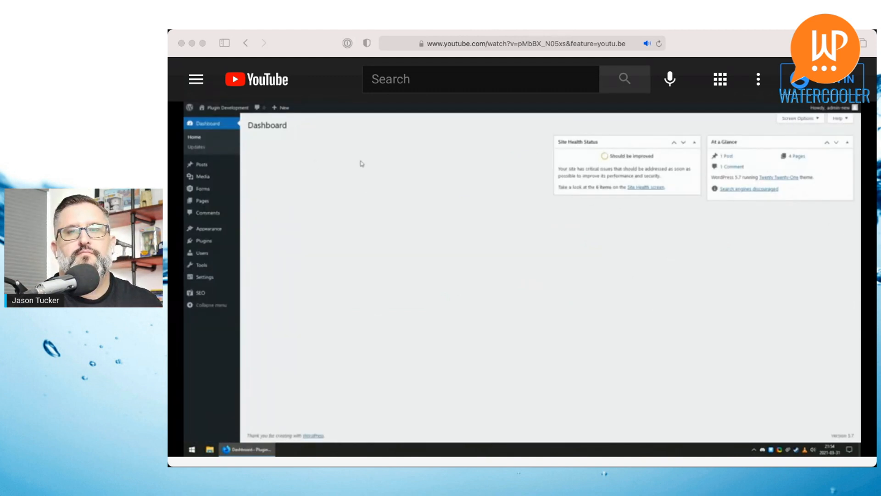
{"action": "left_click", "coordinate": [798, 119]}
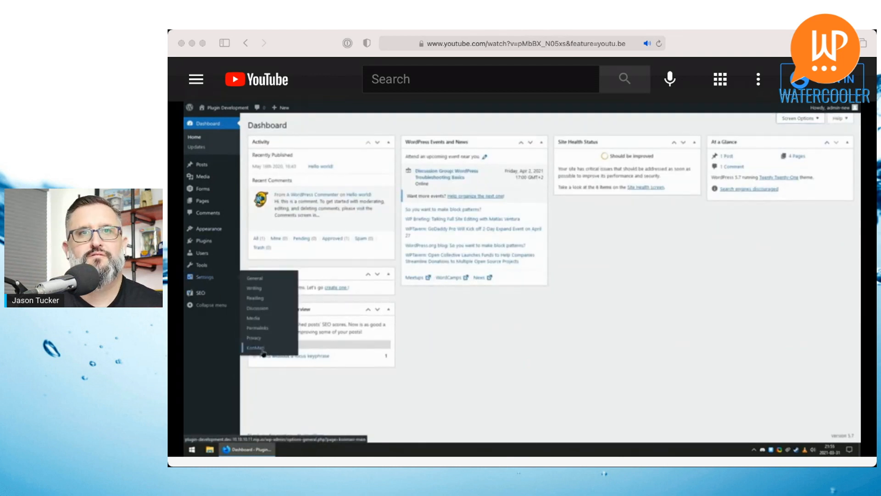
Review the KonMari Dashboard customization status under admin-new and pause the tutorial video
{"action": "left_click", "coordinate": [256, 347]}
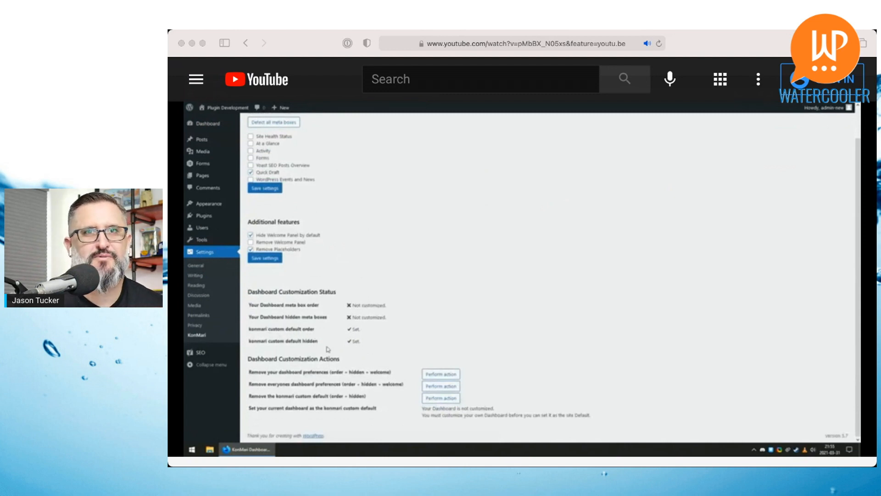
{"action": "mouse_move", "coordinate": [470, 340]}
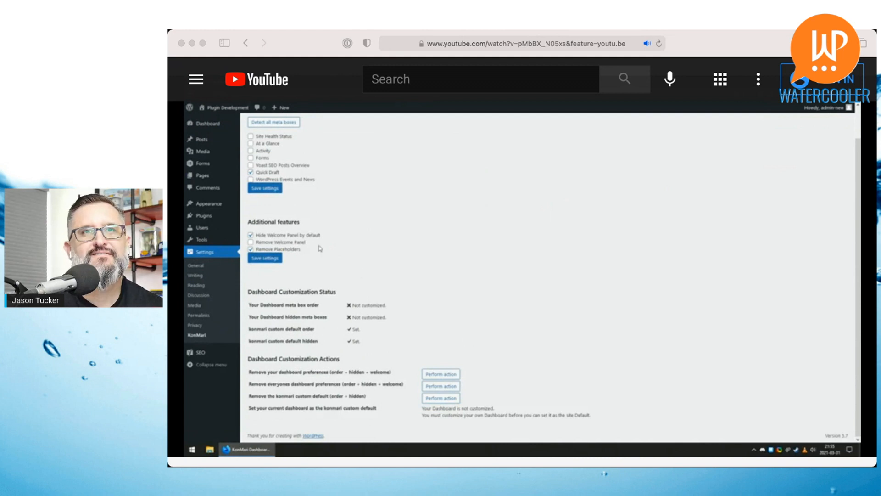
{"action": "left_click", "coordinate": [208, 123]}
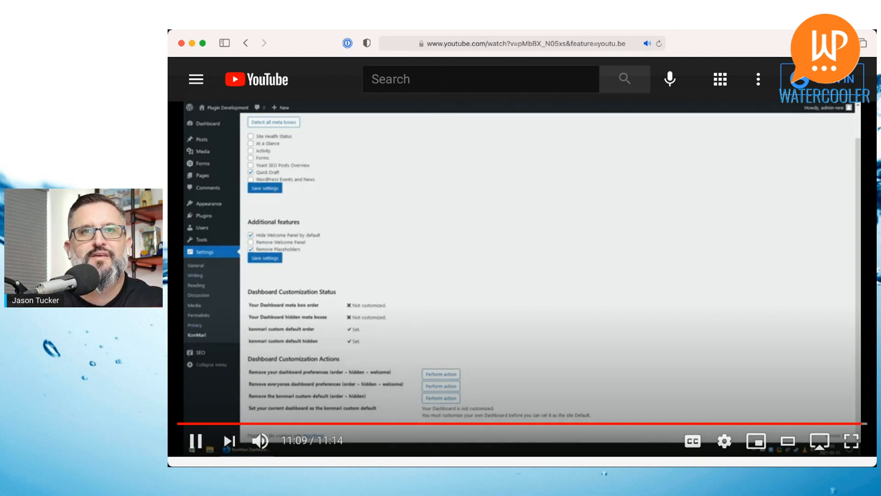
{"action": "left_click", "coordinate": [196, 440]}
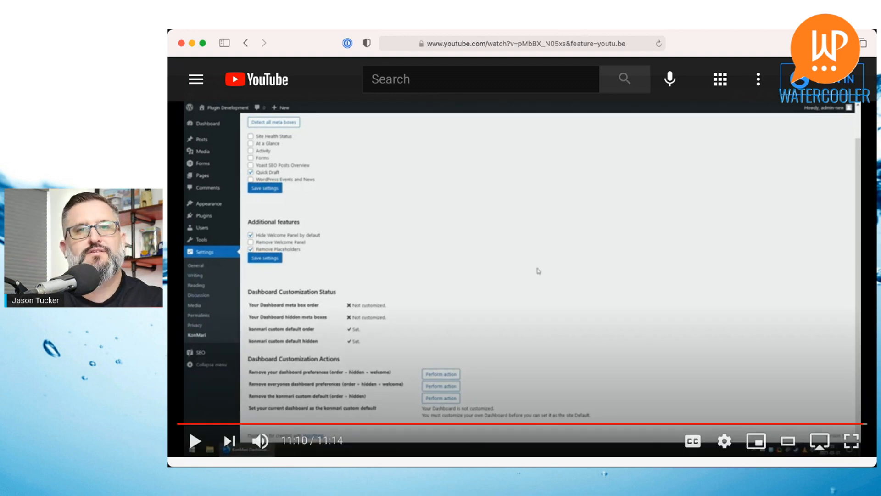